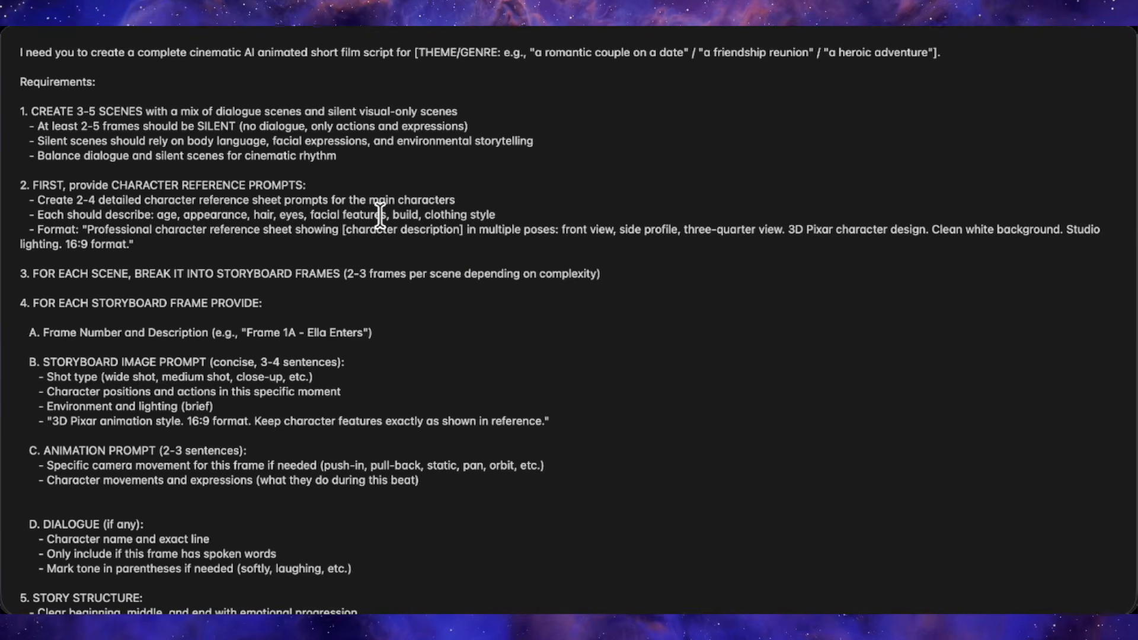
{"action": "mouse_move", "coordinate": [342, 124]}
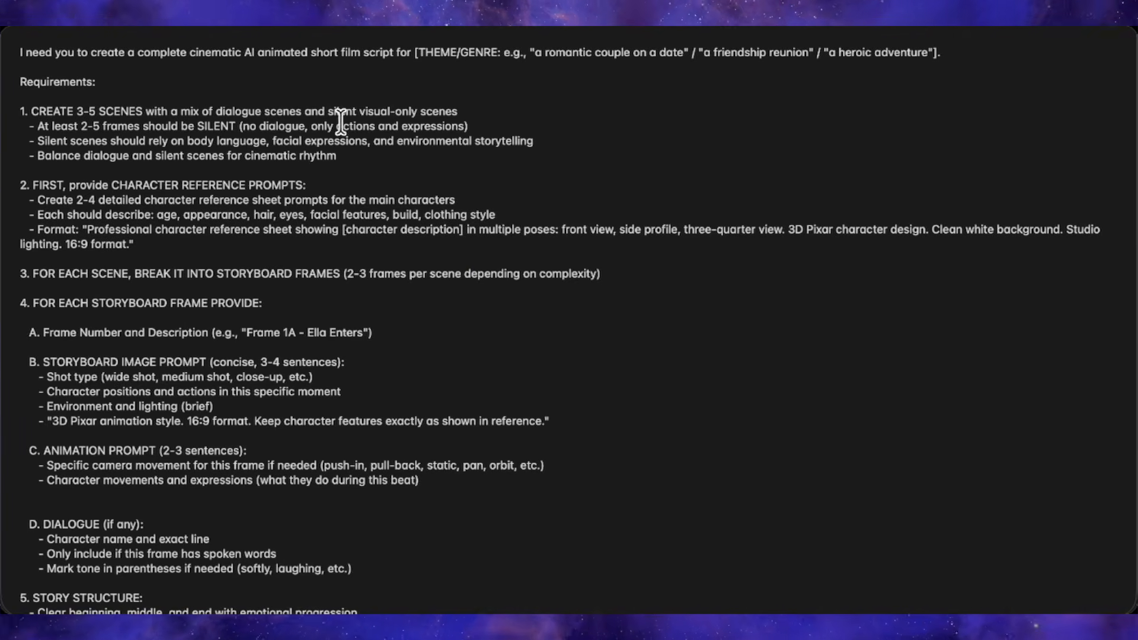
Read through the script prompt, highlighting its 2-4 character requirement.
{"action": "scroll", "scroll_direction": "down", "scroll_amount": 3}
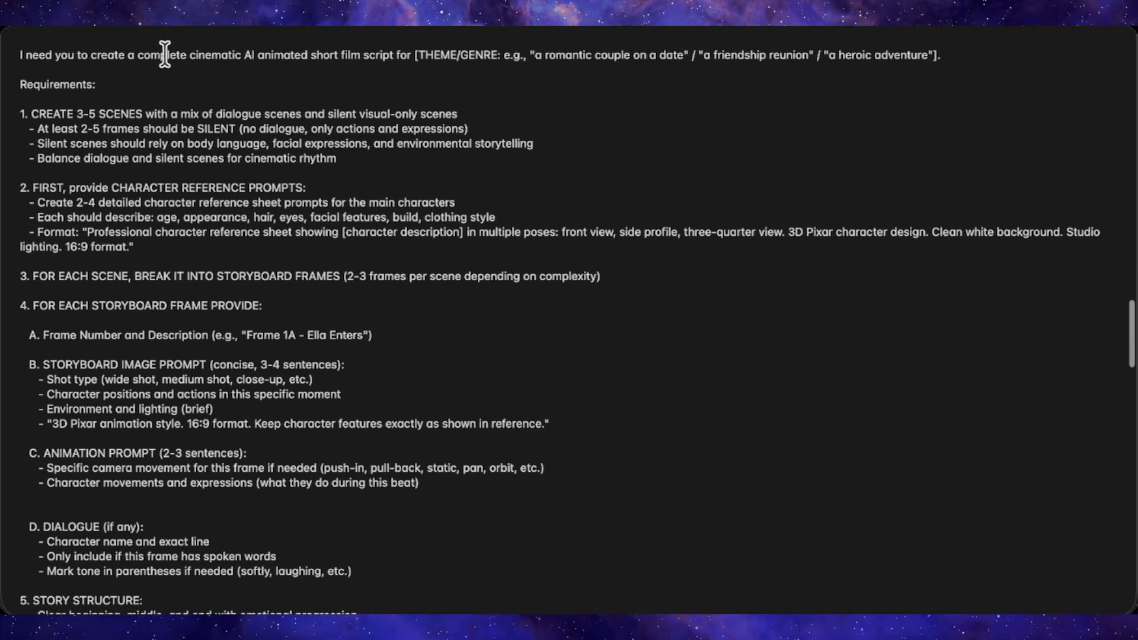
{"action": "mouse_move", "coordinate": [252, 54]}
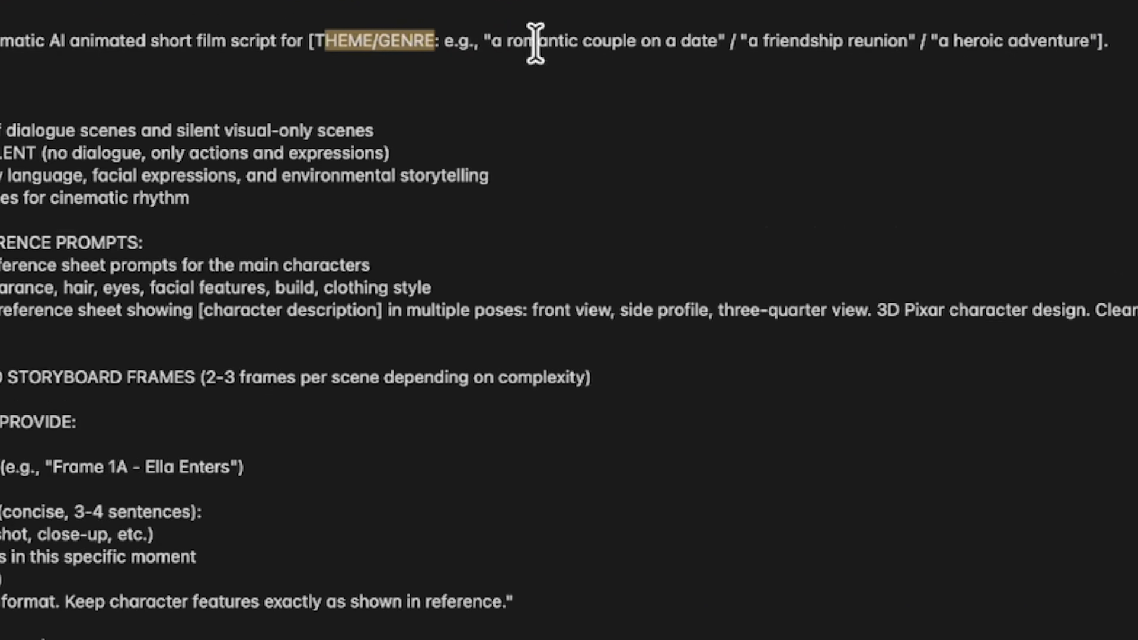
{"action": "mouse_move", "coordinate": [693, 40]}
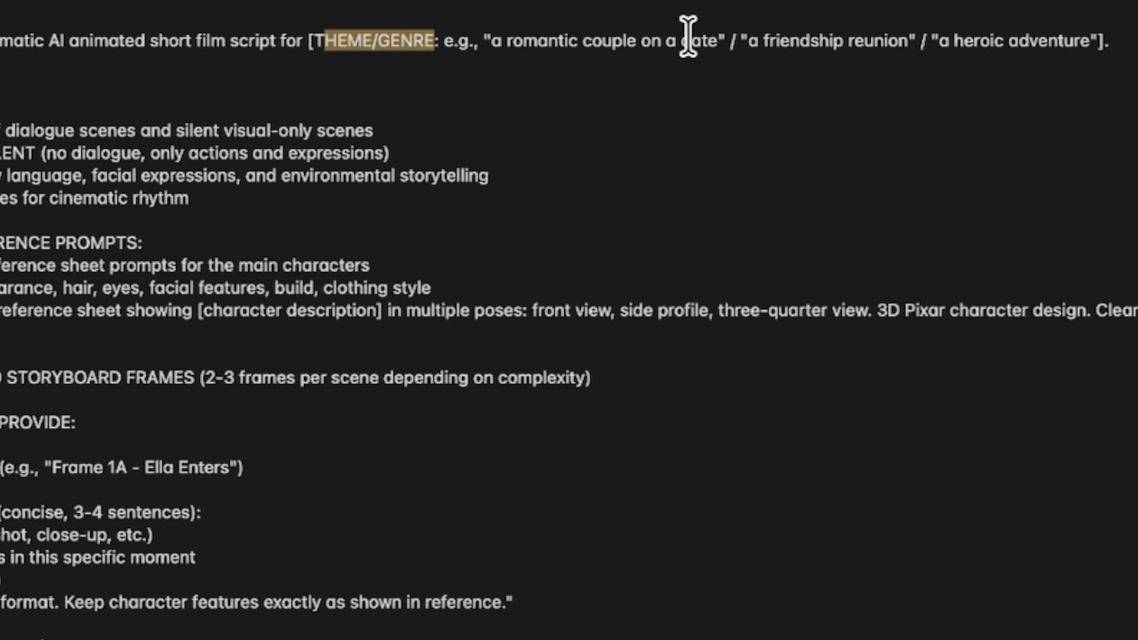
{"action": "mouse_move", "coordinate": [980, 46]}
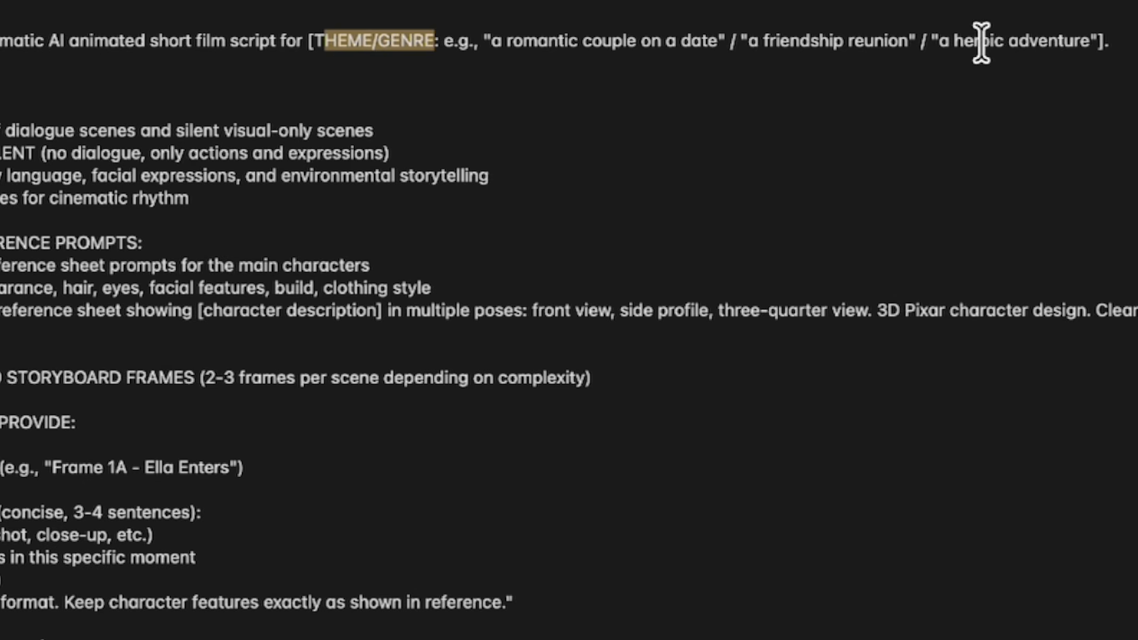
{"action": "scroll", "scroll_direction": "down", "scroll_amount": 3}
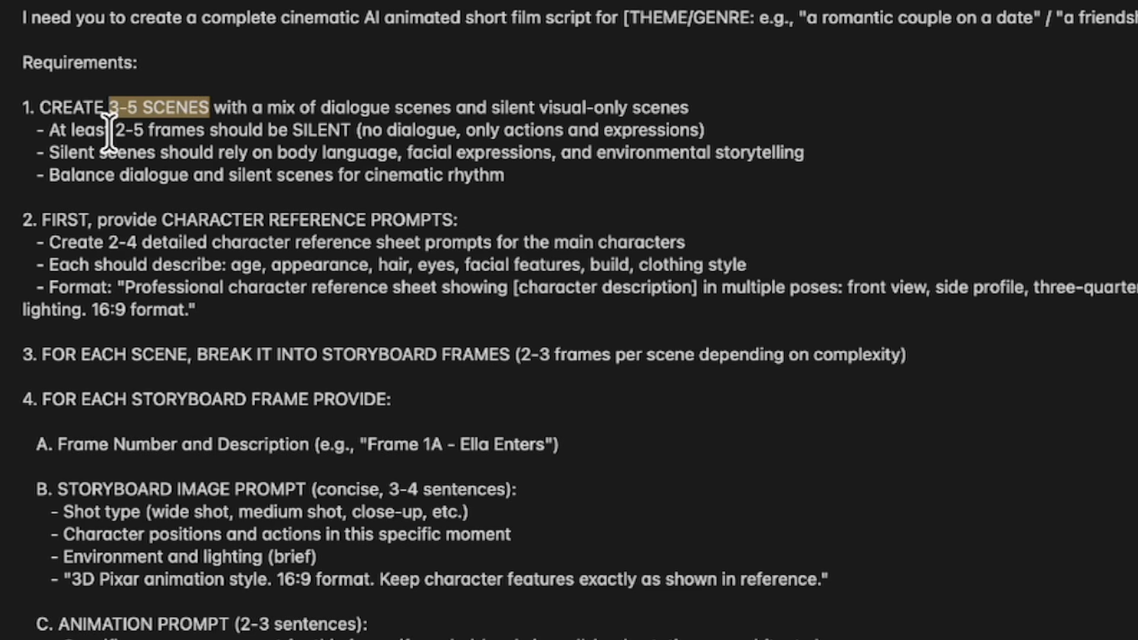
{"action": "mouse_move", "coordinate": [116, 120]}
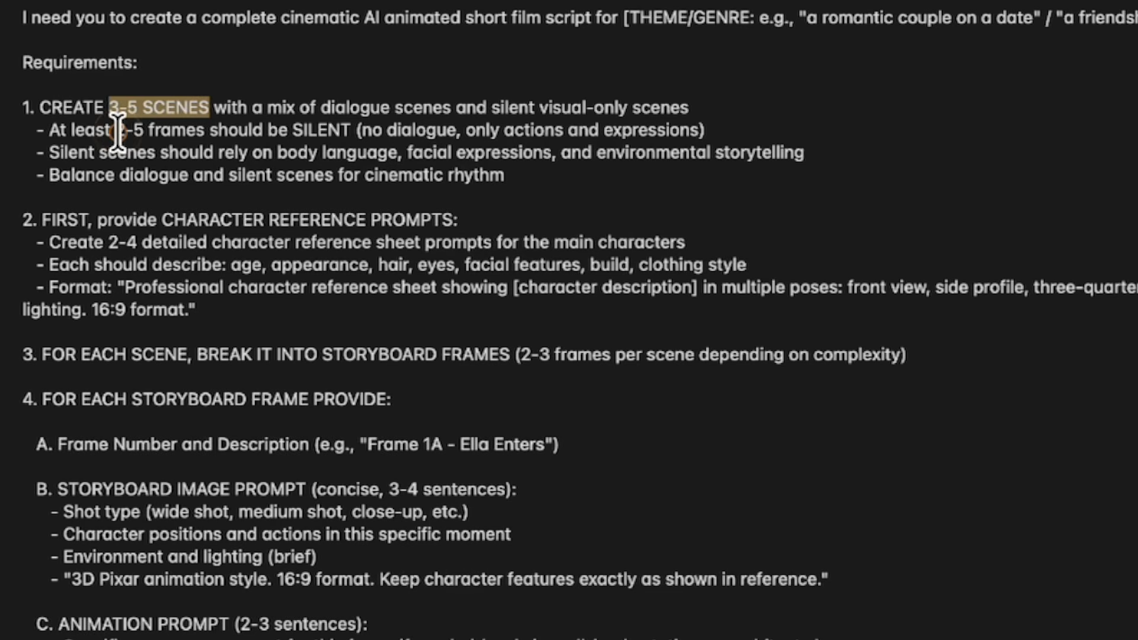
{"action": "scroll", "scroll_direction": "down", "scroll_amount": 3}
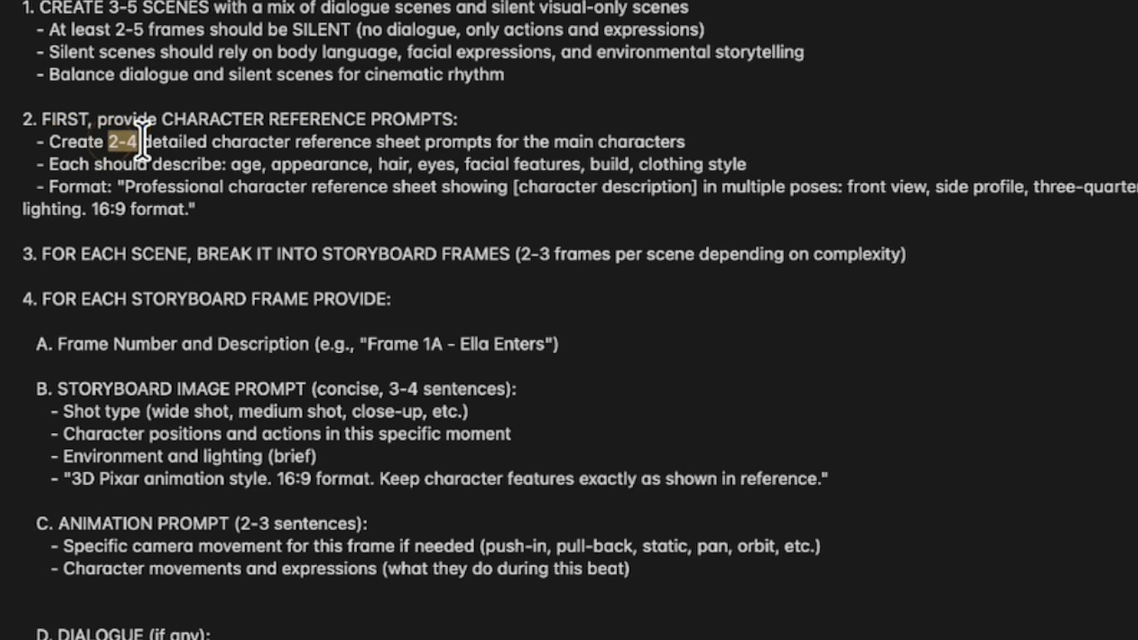
{"action": "left_click_drag", "start_coordinate": [141, 143], "coordinate": [665, 165]}
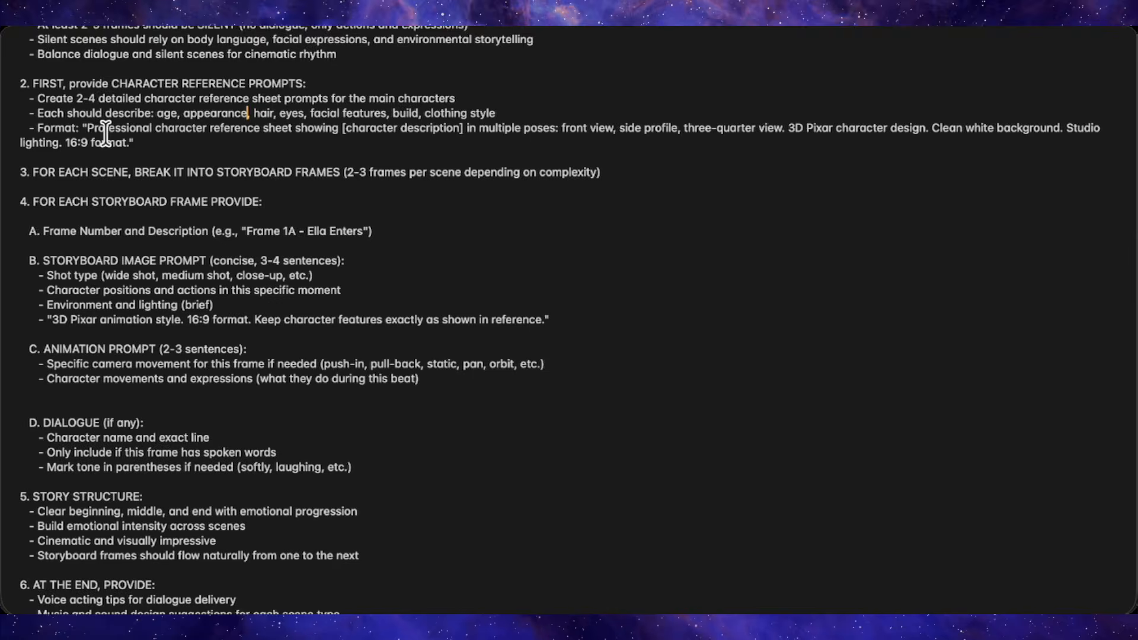
{"action": "scroll", "scroll_direction": "down", "scroll_amount": 3}
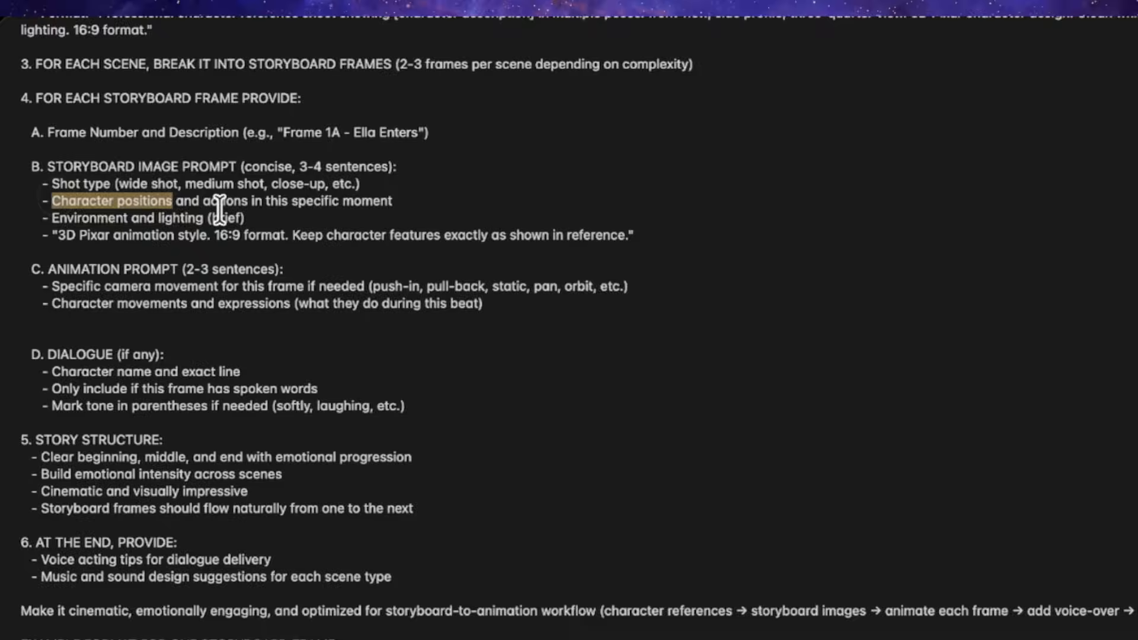
{"action": "scroll", "scroll_direction": "up", "scroll_amount": 3}
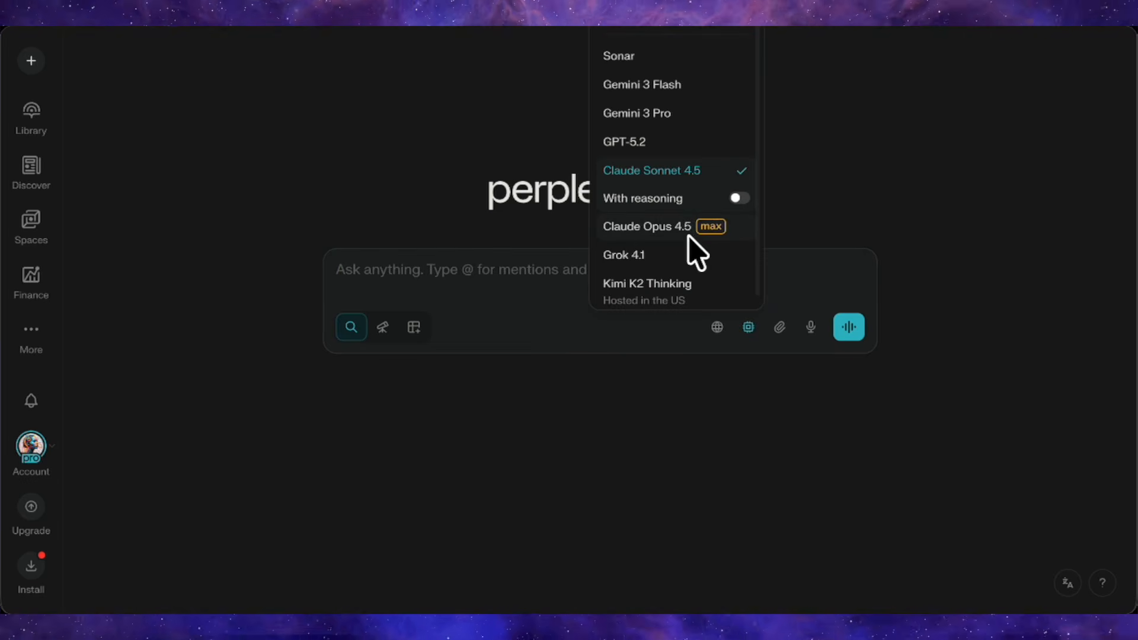
Switch to Gemini 3 Pro with reasoning and submit the pasted film script prompt.
{"action": "left_click", "coordinate": [637, 112]}
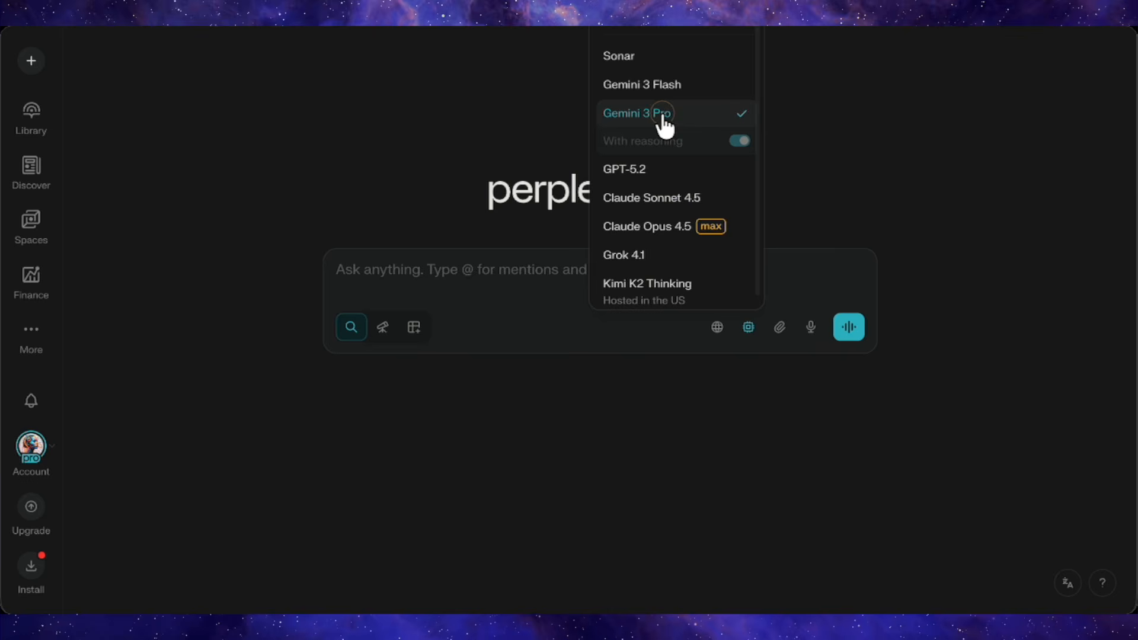
{"action": "key", "text": "cmd+v"}
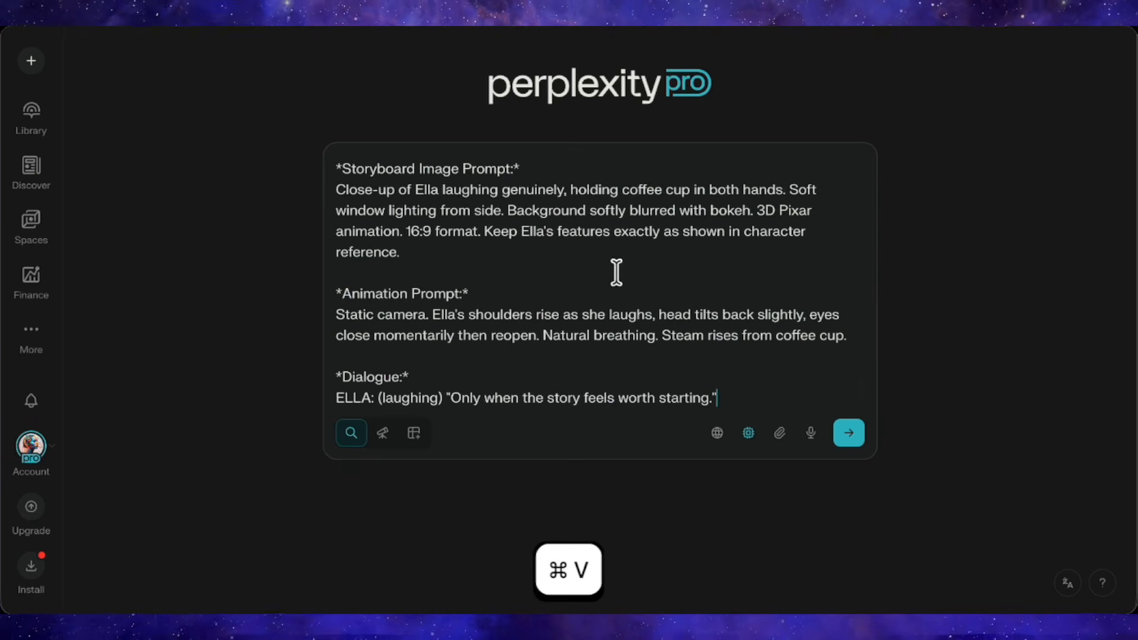
{"action": "left_click", "coordinate": [848, 433]}
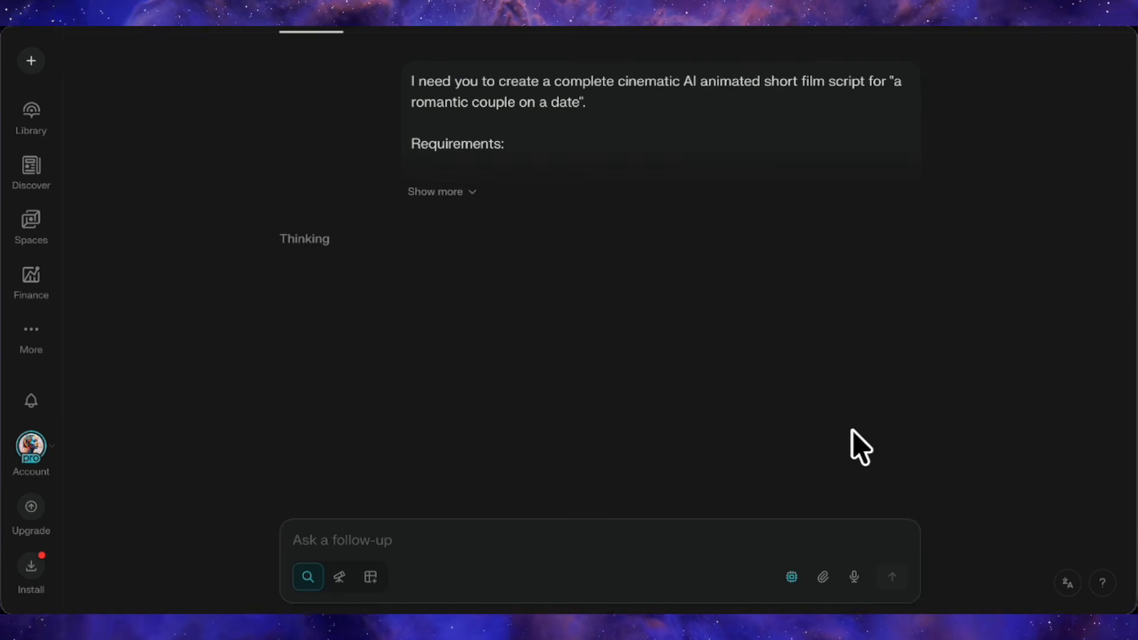
{"action": "left_click", "coordinate": [893, 577]}
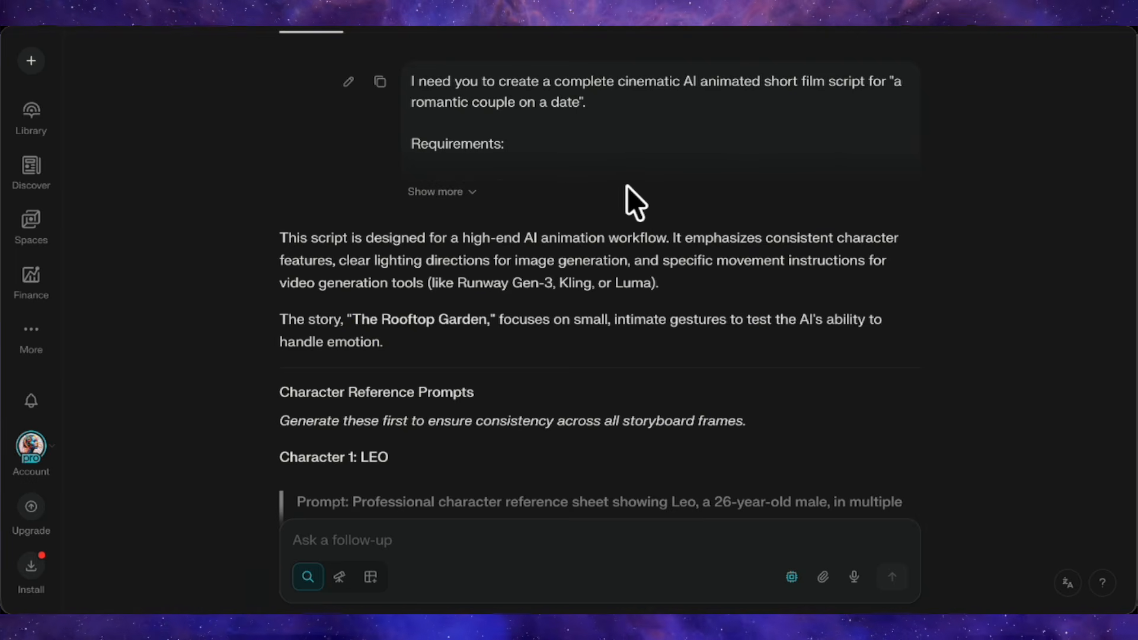
{"action": "scroll", "scroll_direction": "down", "scroll_amount": 3}
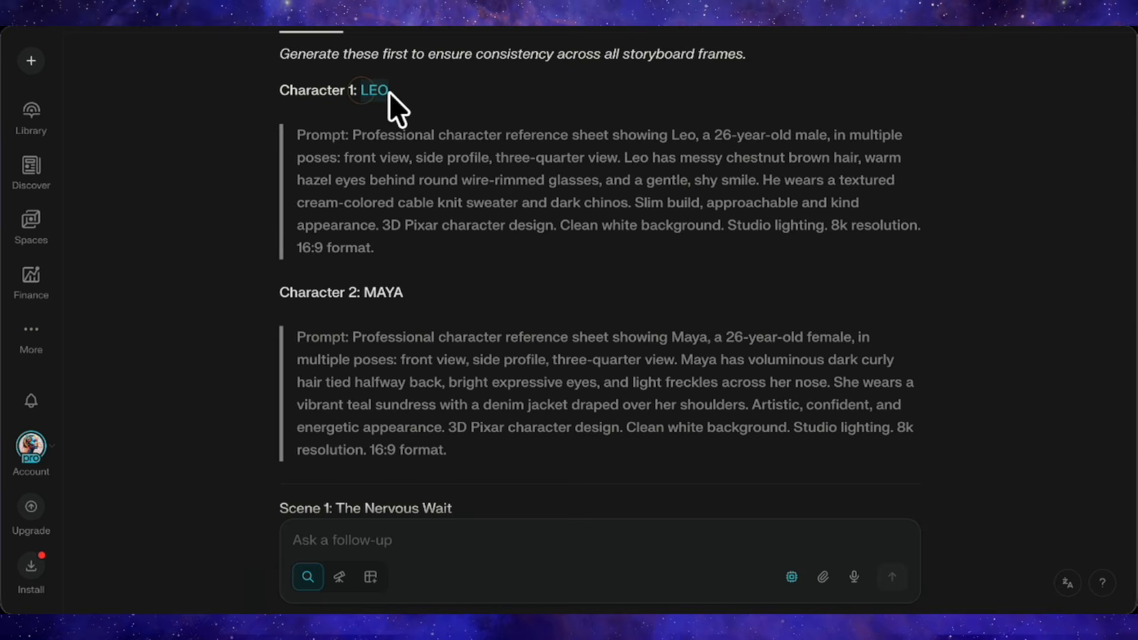
{"action": "scroll", "scroll_direction": "down", "scroll_amount": 3}
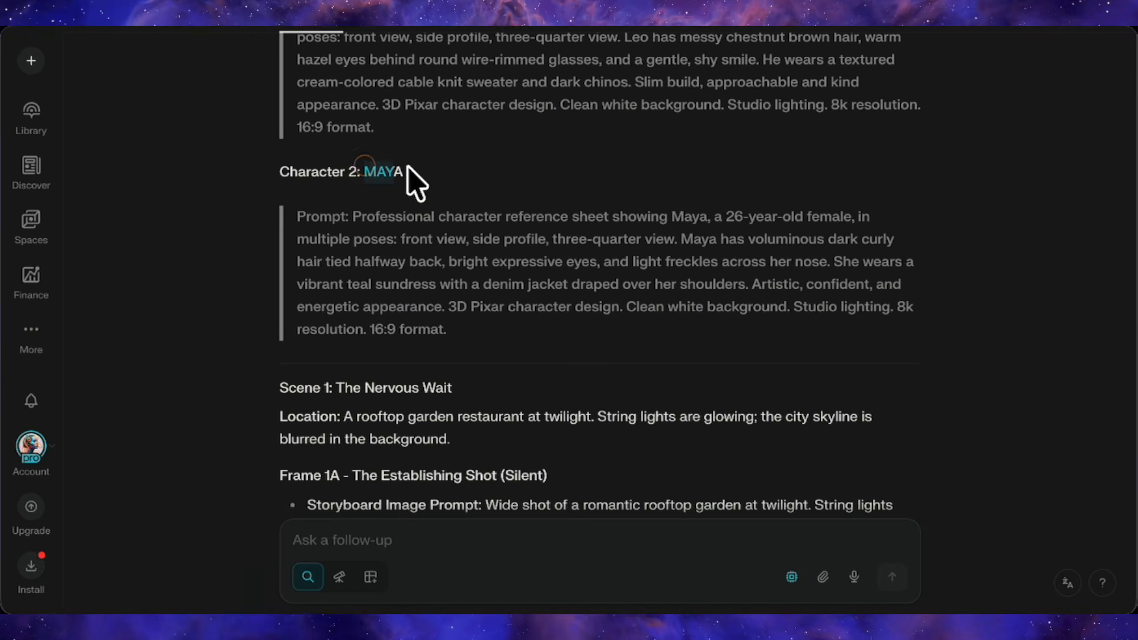
{"action": "left_click_drag", "start_coordinate": [298, 217], "coordinate": [447, 330]}
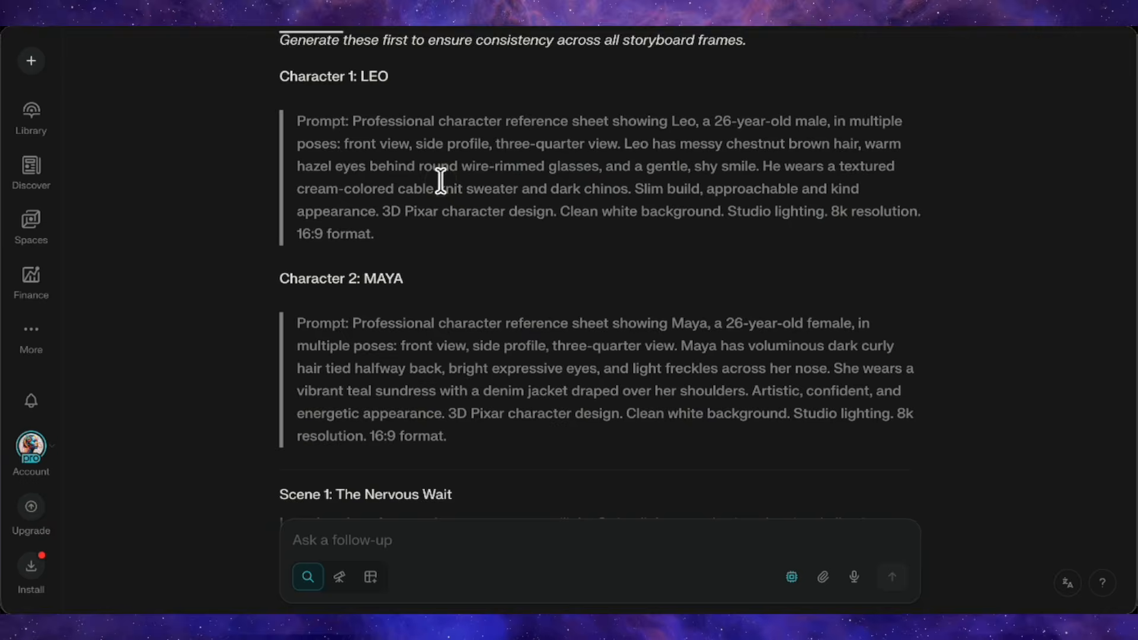
{"action": "scroll", "scroll_direction": "down", "scroll_amount": 3}
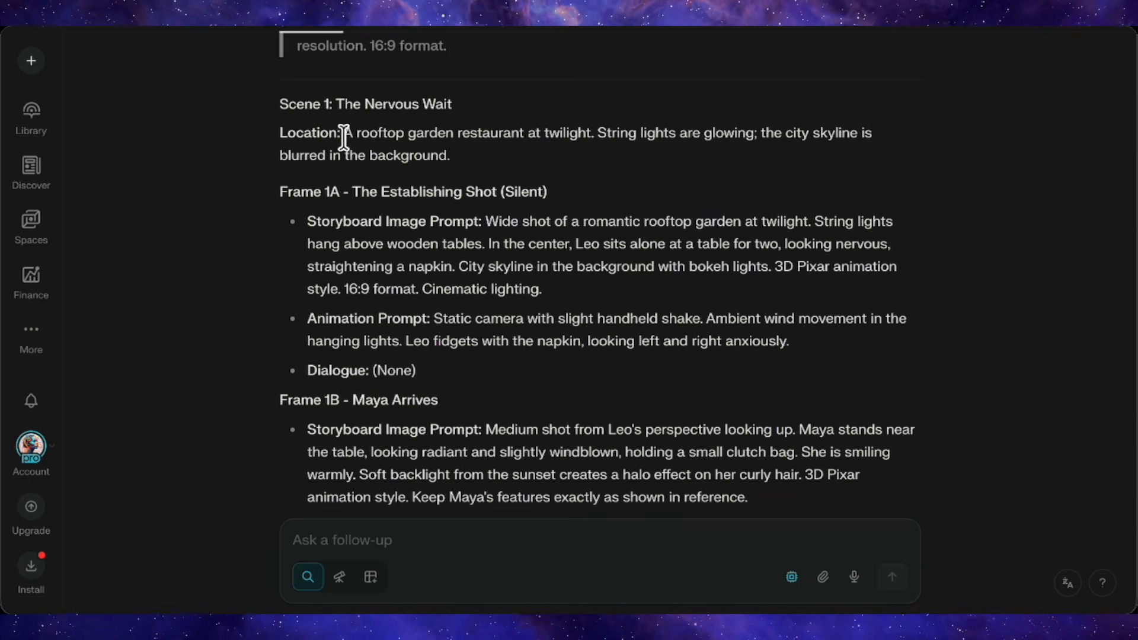
{"action": "left_click_drag", "start_coordinate": [345, 133], "coordinate": [449, 155]}
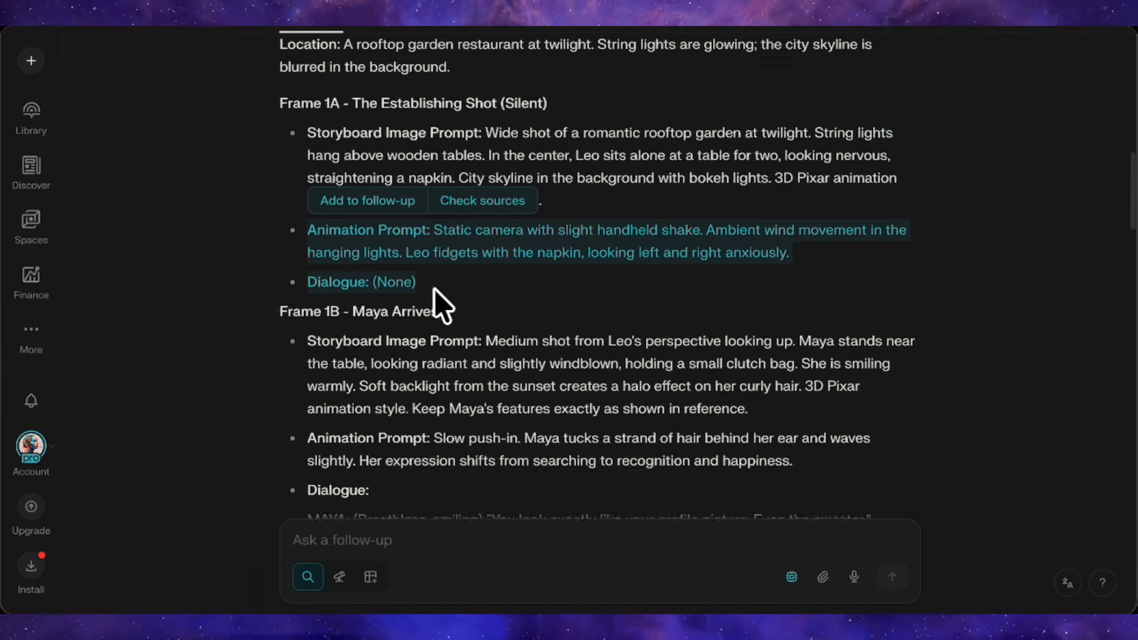
{"action": "scroll", "scroll_direction": "down", "scroll_amount": 3}
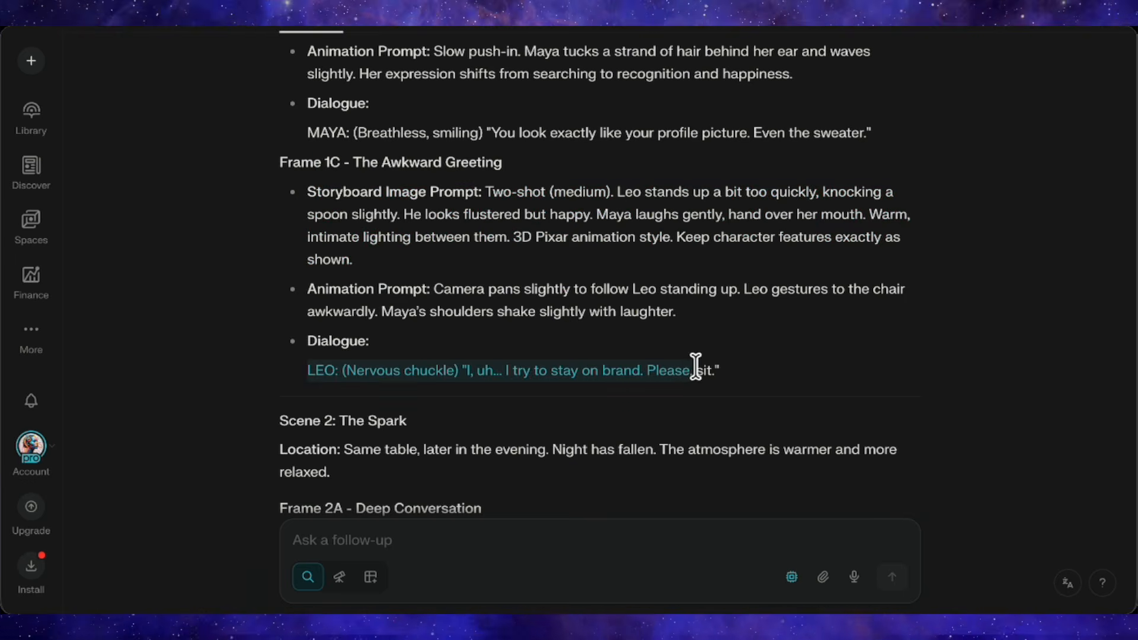
{"action": "scroll", "scroll_direction": "down", "scroll_amount": 3}
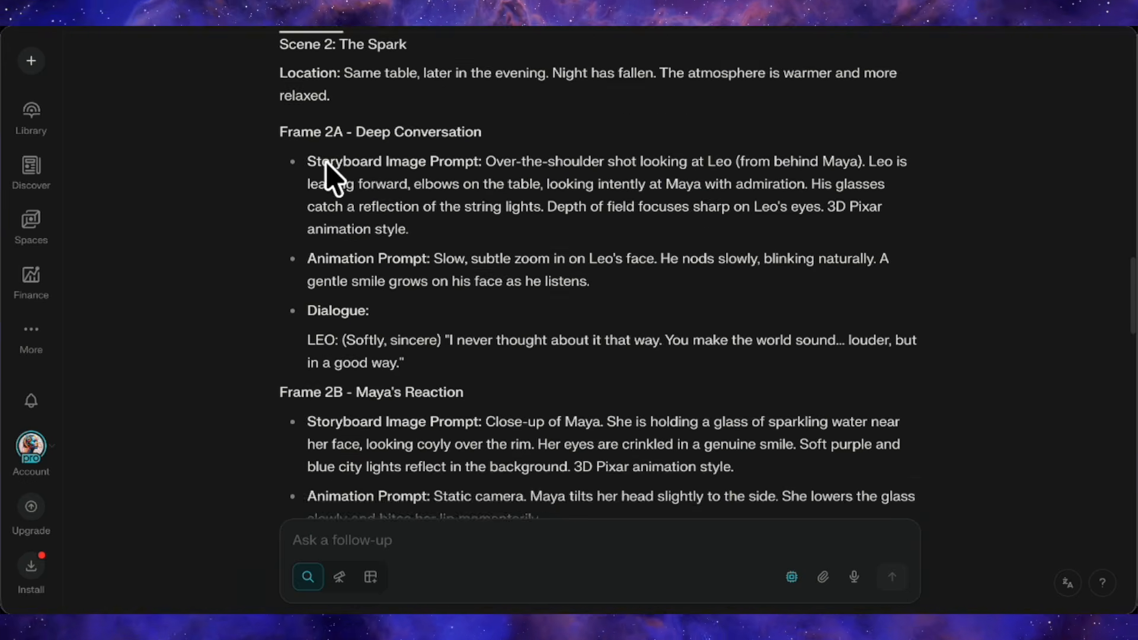
{"action": "scroll", "scroll_direction": "down", "scroll_amount": 3}
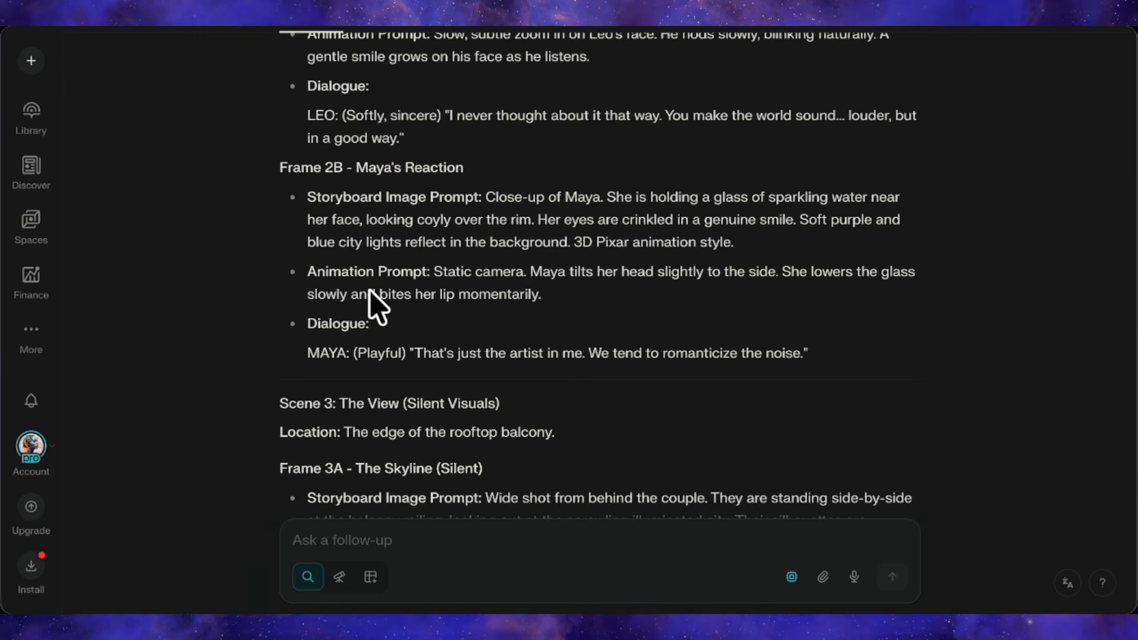
{"action": "scroll", "scroll_direction": "down", "scroll_amount": 3}
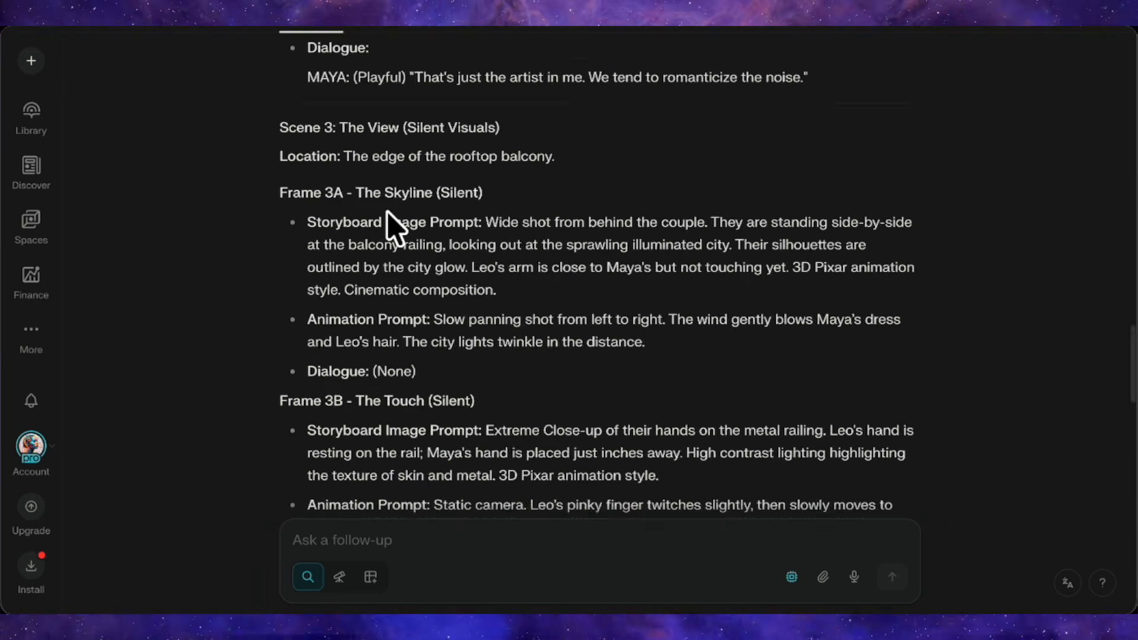
{"action": "scroll", "scroll_direction": "down", "scroll_amount": 3}
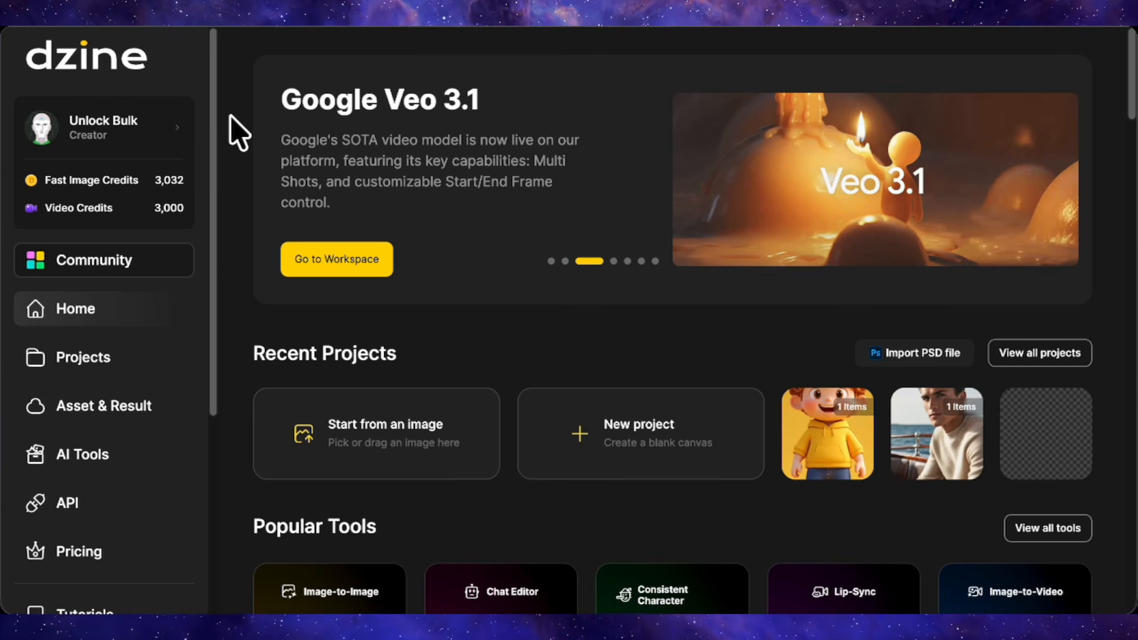
Scroll the Dzine home page down to Popular Tools and open Text to Image.
{"action": "scroll", "scroll_direction": "down", "scroll_amount": 3}
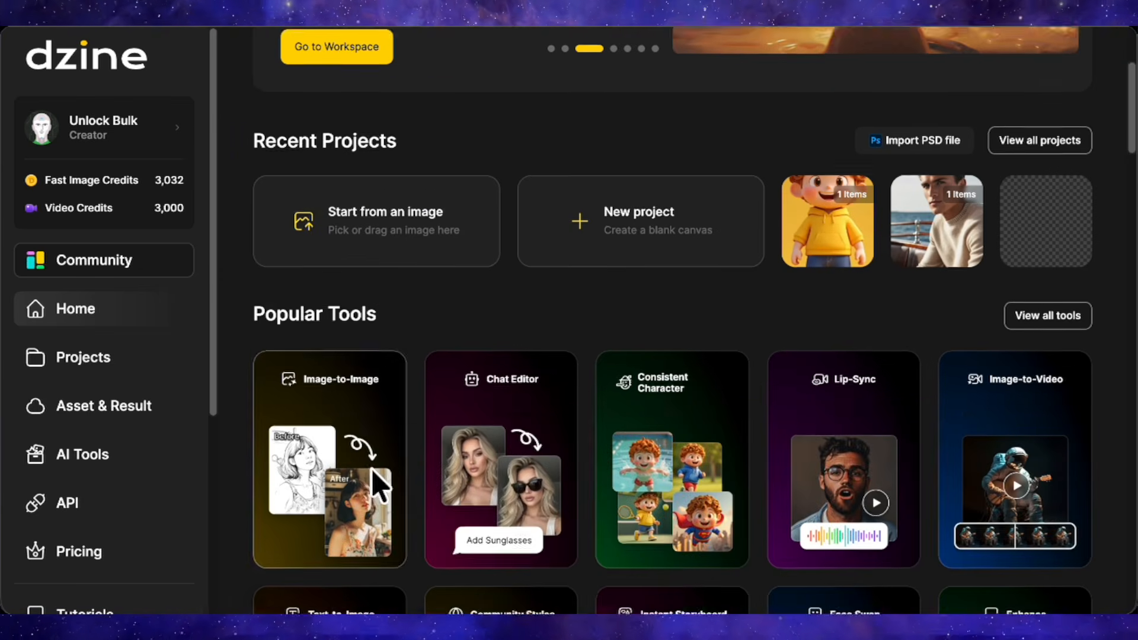
{"action": "scroll", "scroll_direction": "down", "scroll_amount": 3}
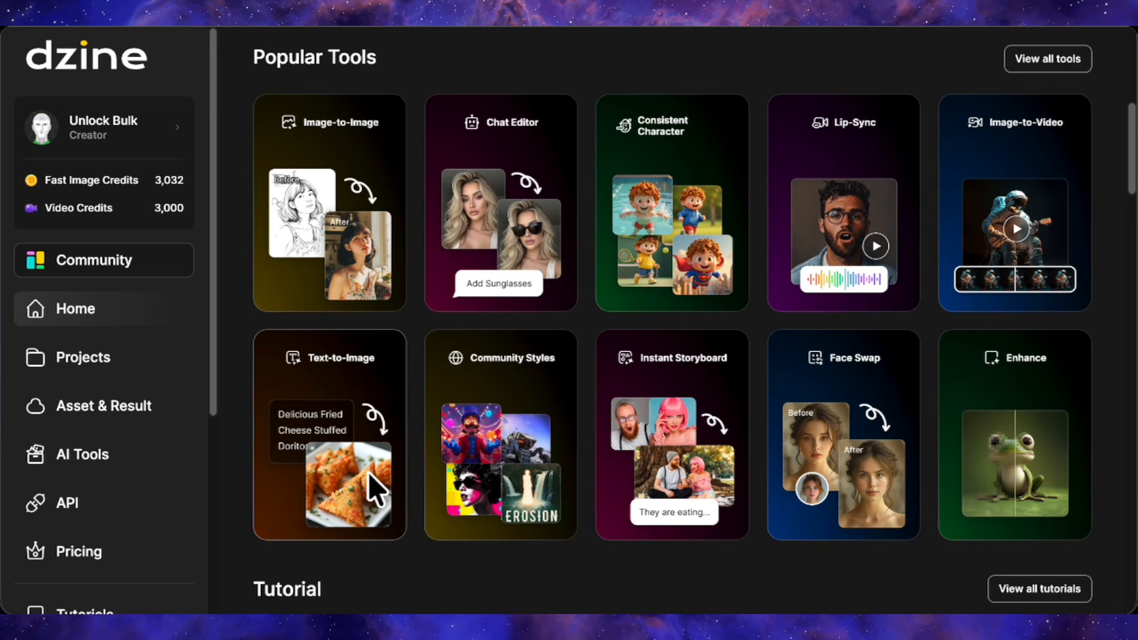
{"action": "scroll", "scroll_direction": "down", "scroll_amount": 3}
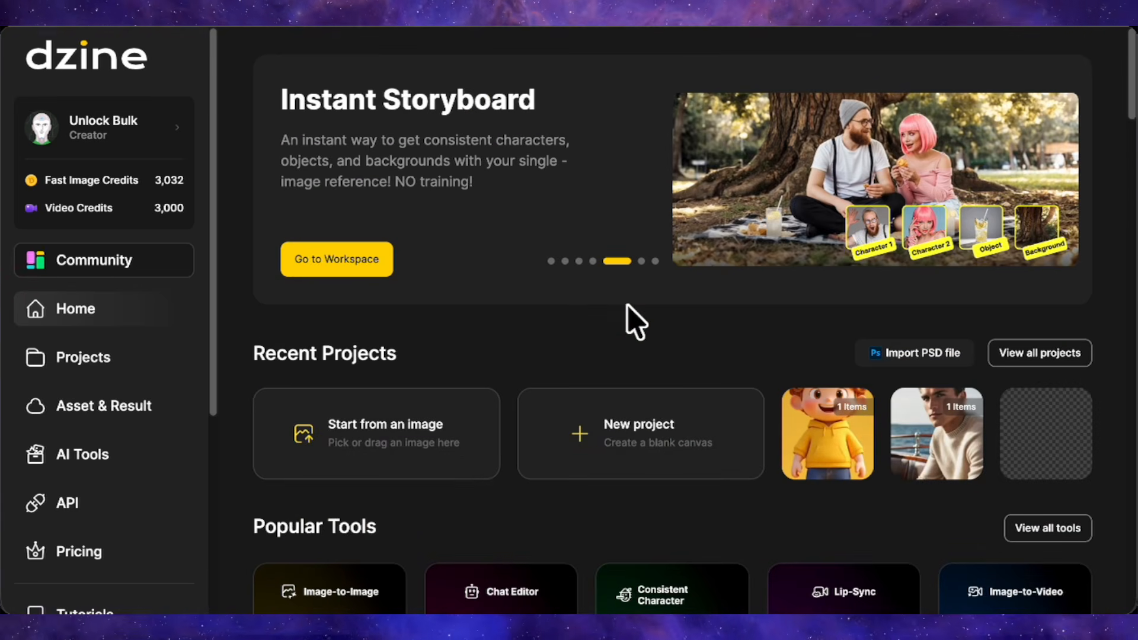
{"action": "scroll", "scroll_direction": "down", "scroll_amount": 3}
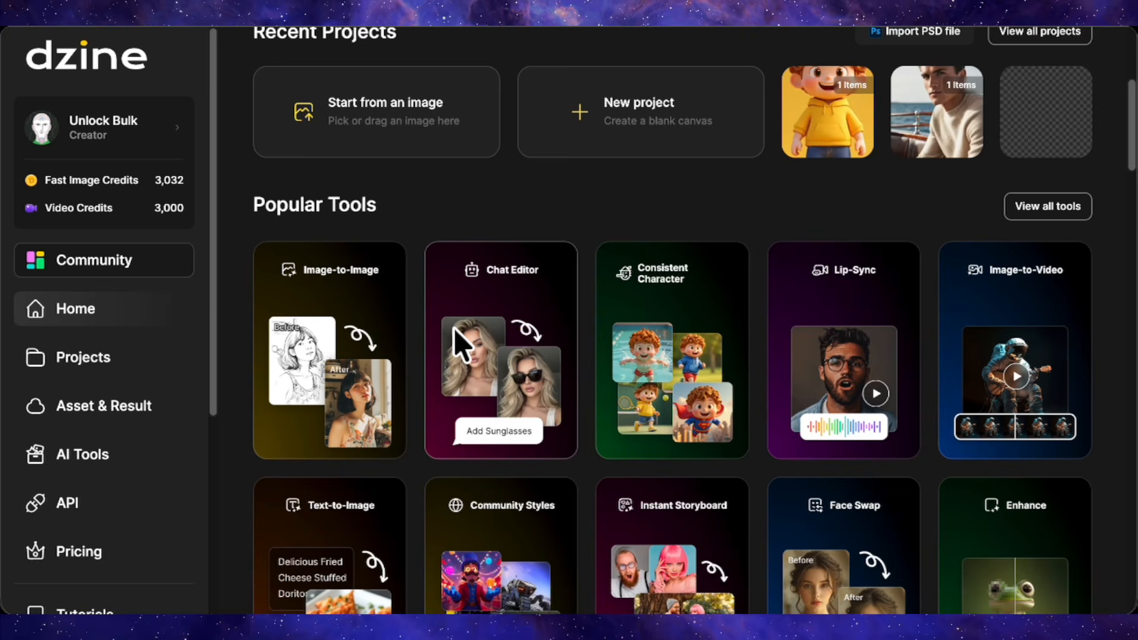
{"action": "scroll", "scroll_direction": "down", "scroll_amount": 3}
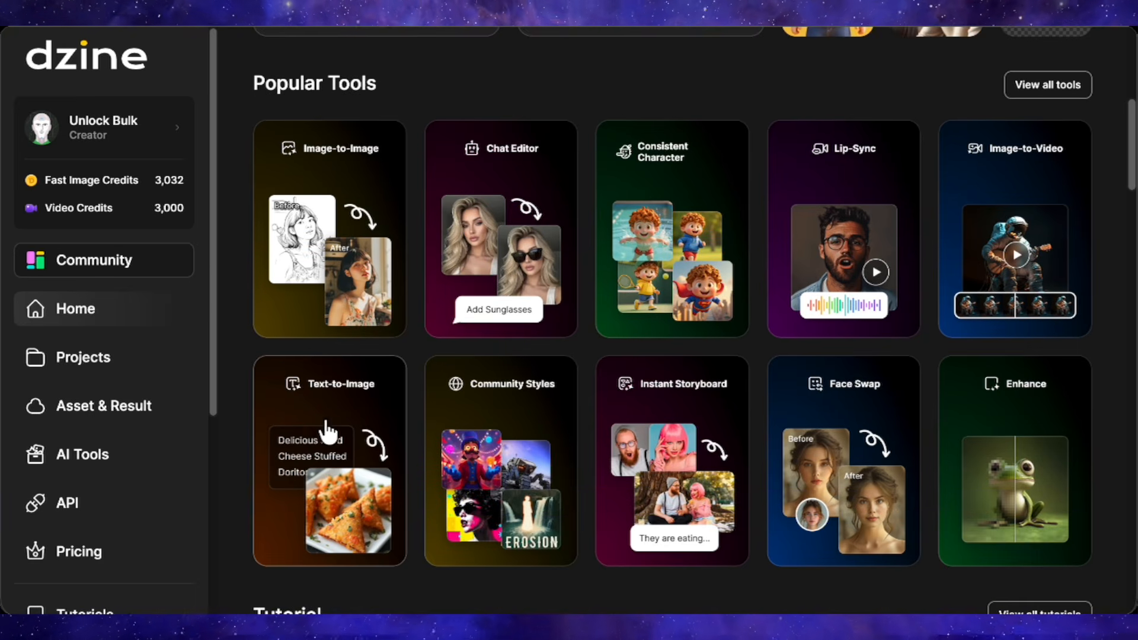
{"action": "left_click", "coordinate": [328, 462]}
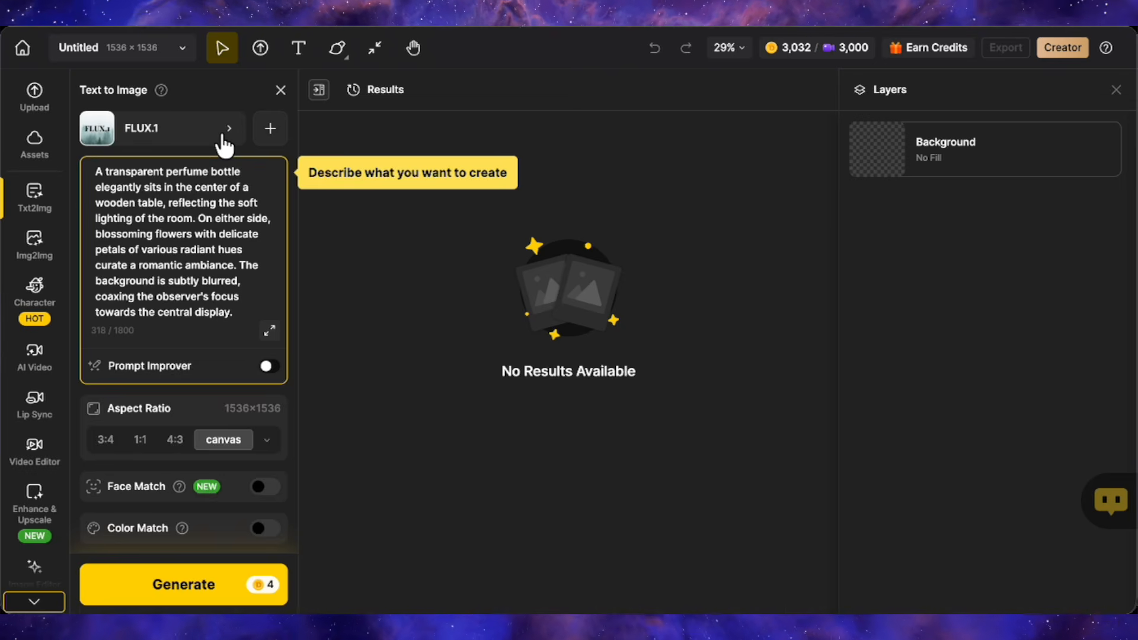
Pick Nano Banana Pro from the model list and view Maya's generated reference sheet full size.
{"action": "left_click", "coordinate": [160, 129]}
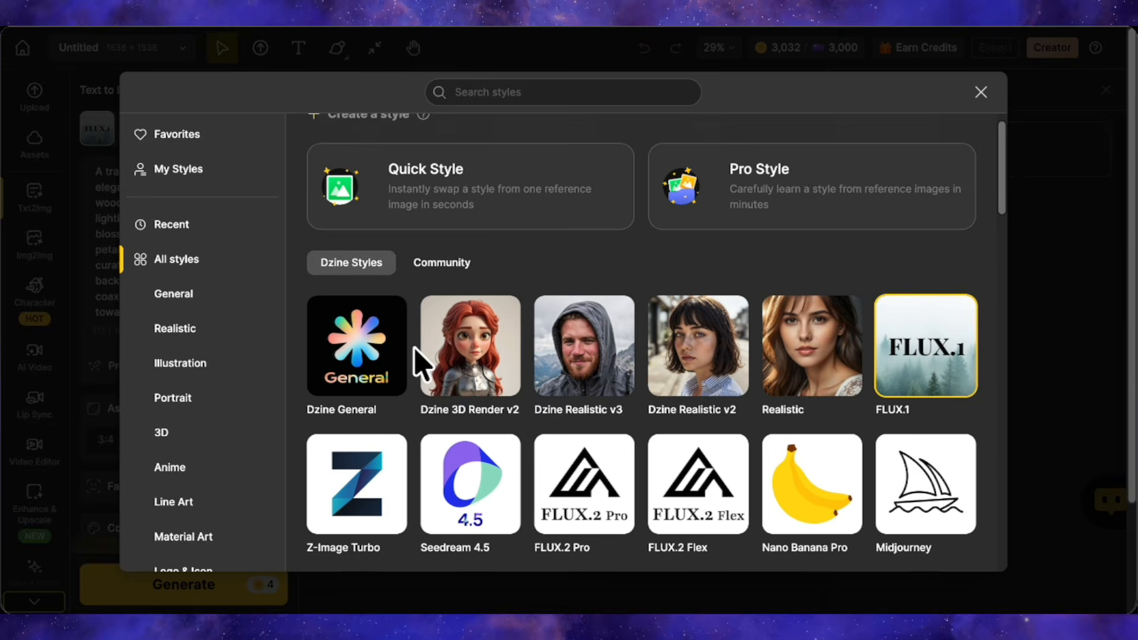
{"action": "scroll", "scroll_direction": "down", "scroll_amount": 3}
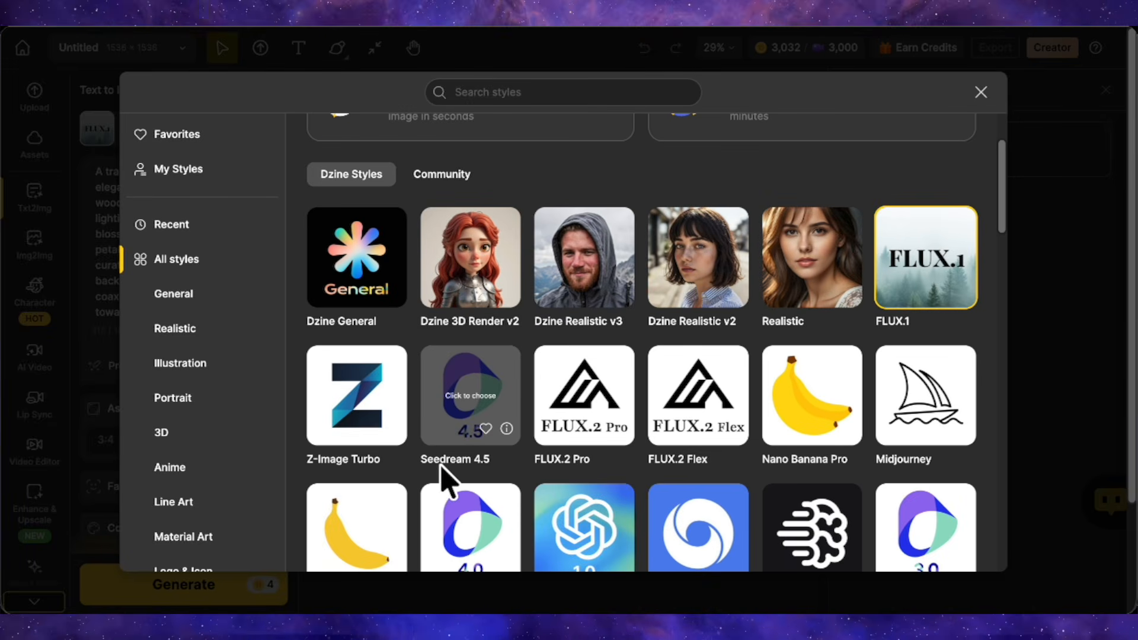
{"action": "scroll", "scroll_direction": "down", "scroll_amount": 3}
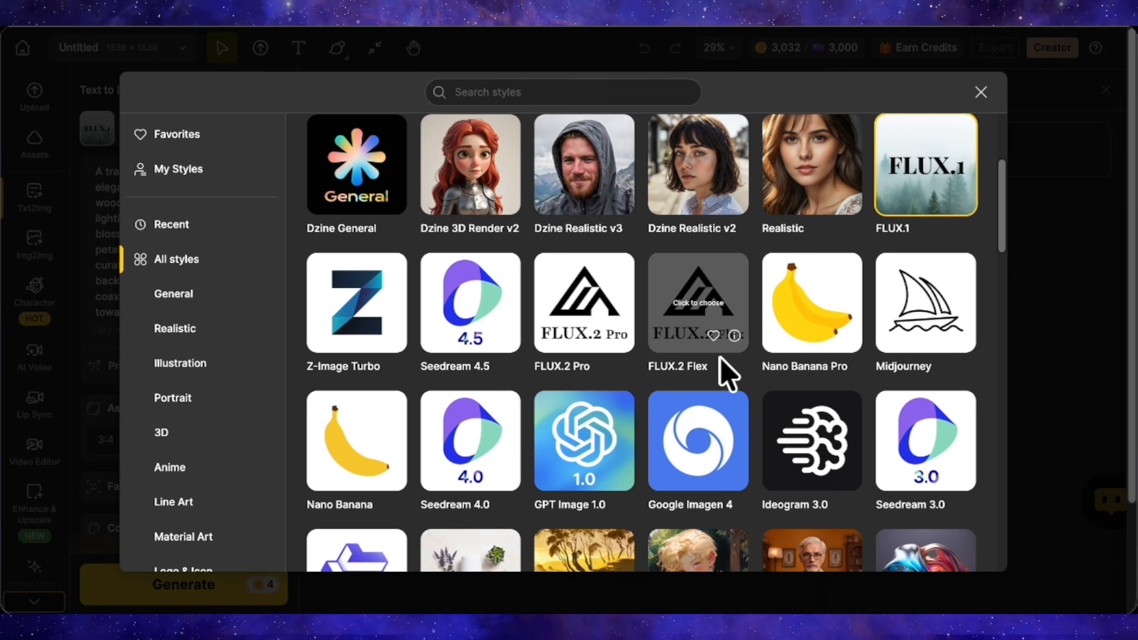
{"action": "scroll", "scroll_direction": "down", "scroll_amount": 3}
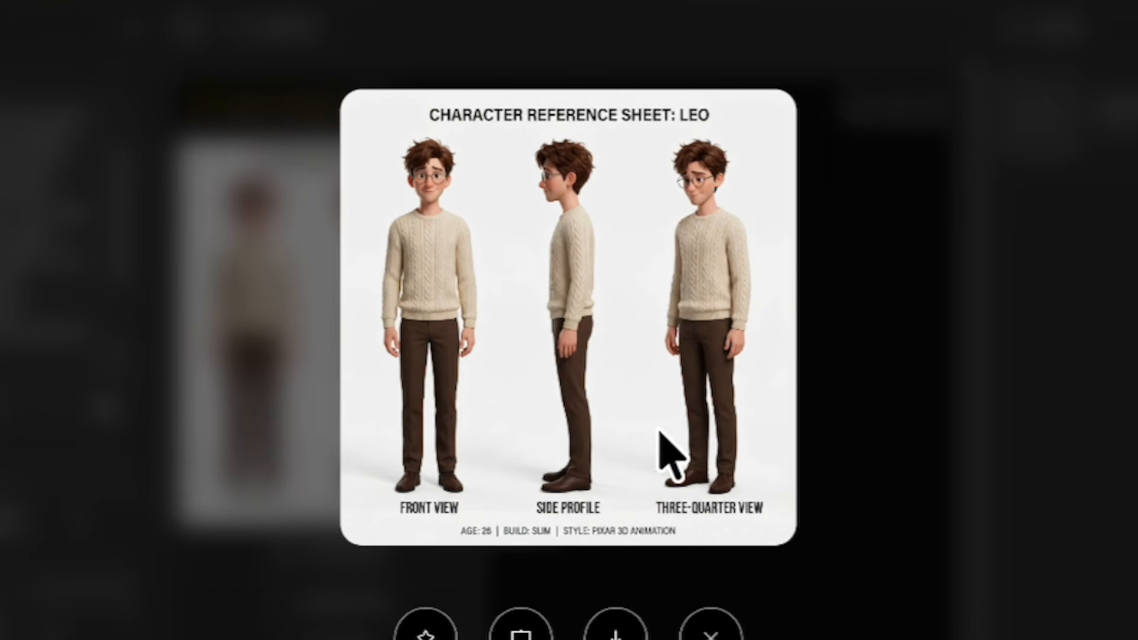
{"action": "mouse_move", "coordinate": [562, 240]}
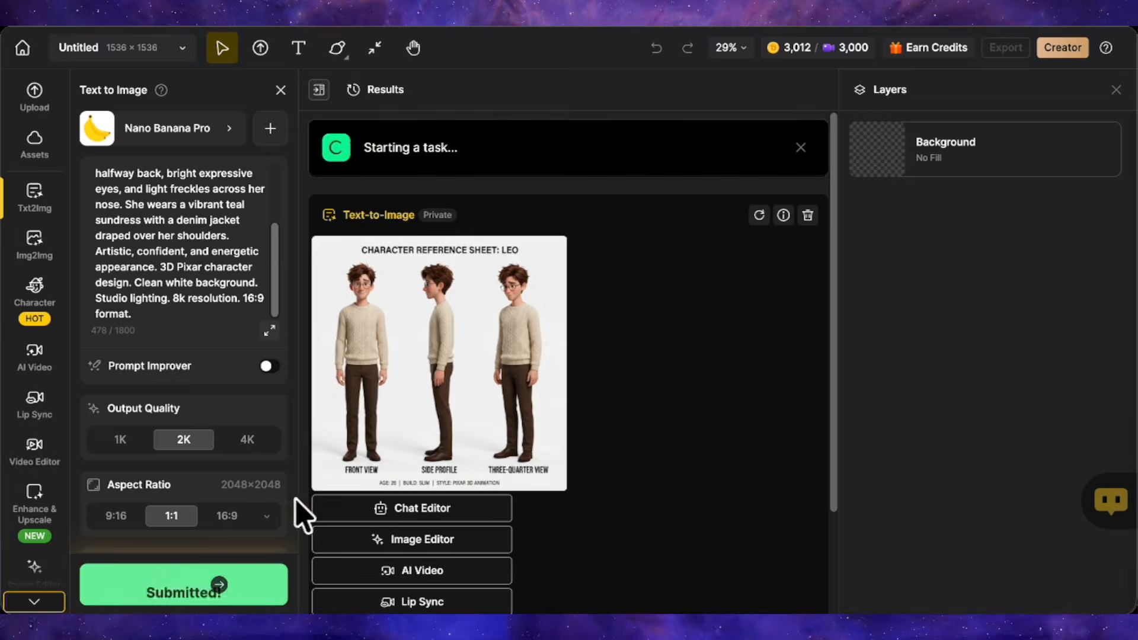
{"action": "left_click", "coordinate": [439, 363]}
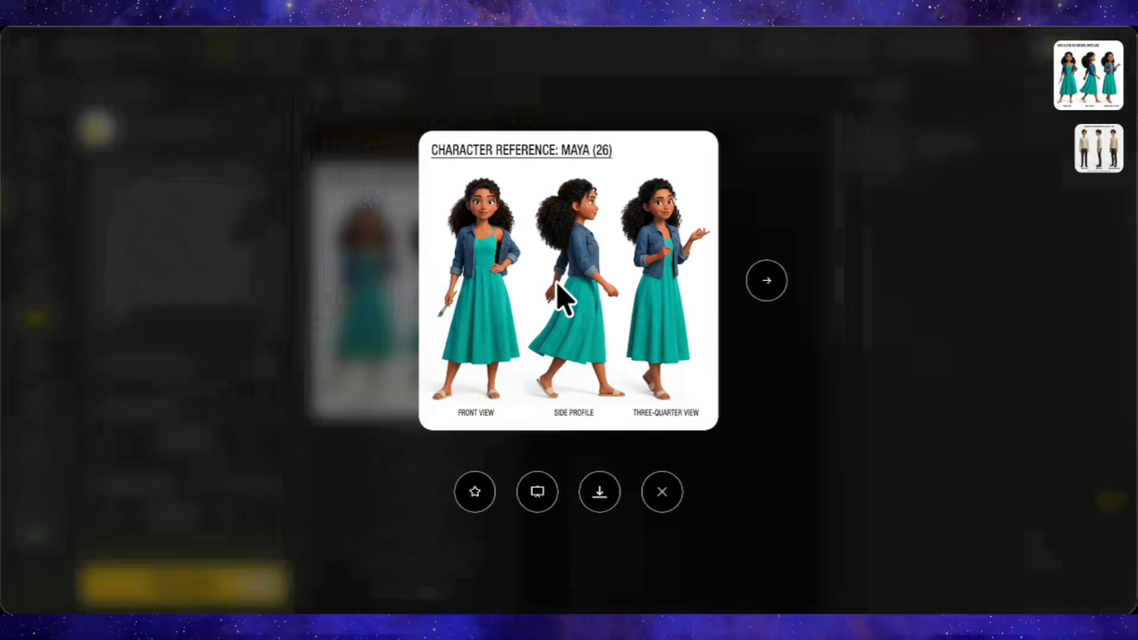
Place Maya's sheet on the canvas and attach Leo's sheet ch1.jpg as a reference.
{"action": "left_click", "coordinate": [660, 491]}
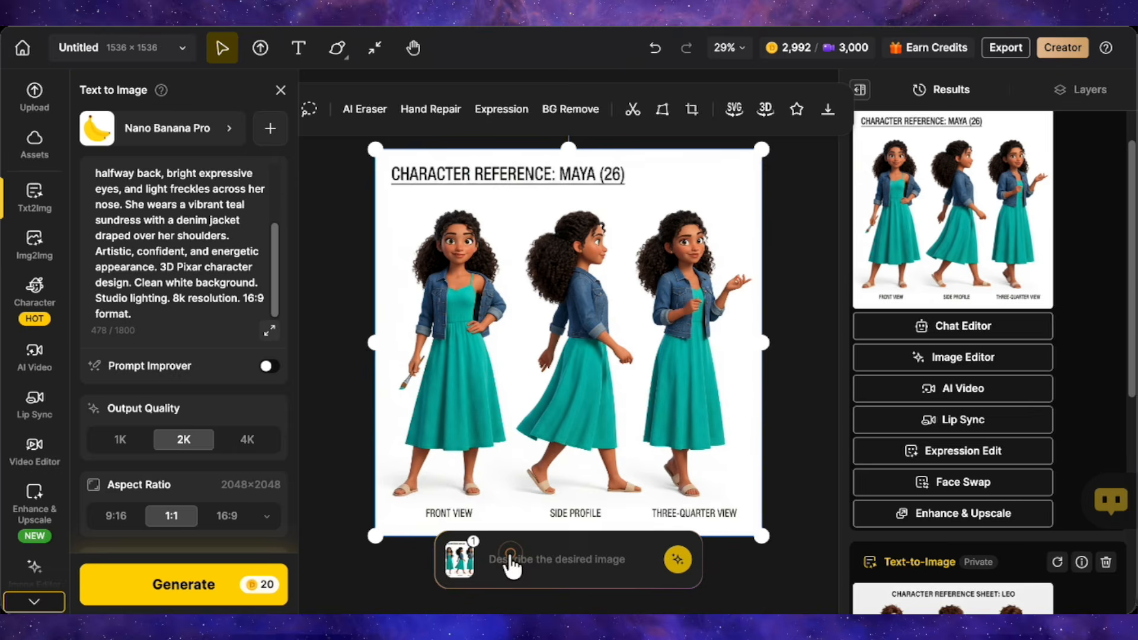
{"action": "left_click", "coordinate": [459, 559]}
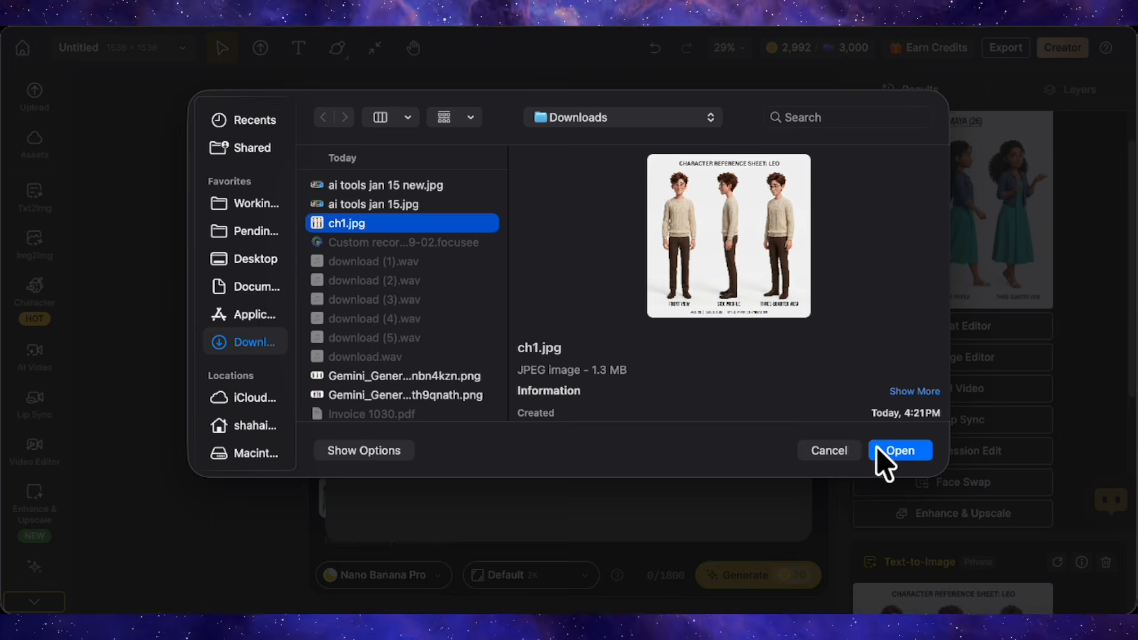
{"action": "left_click", "coordinate": [899, 450]}
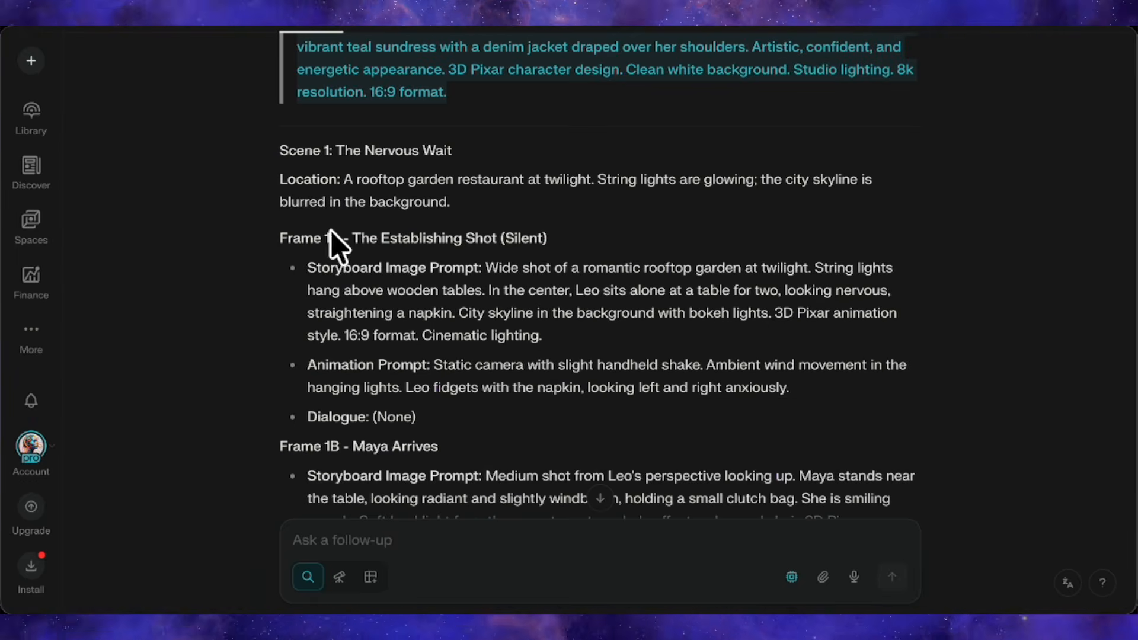
Generate the Frame 1A rooftop establishing shot of Leo and download it.
{"action": "left_click_drag", "start_coordinate": [485, 268], "coordinate": [534, 313]}
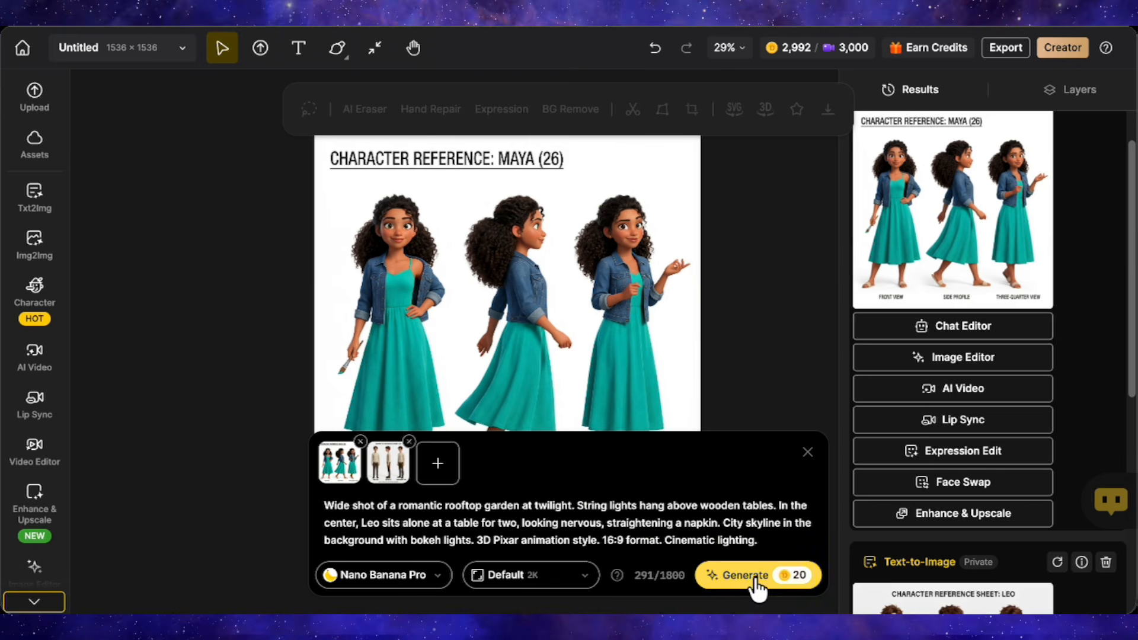
{"action": "left_click", "coordinate": [742, 576]}
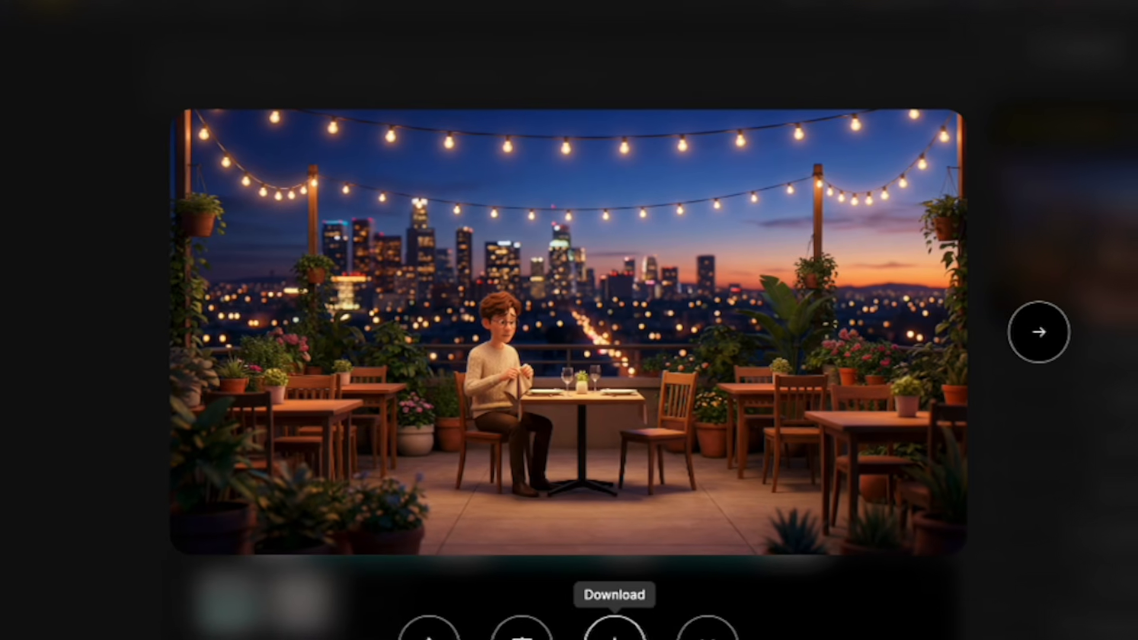
{"action": "left_click", "coordinate": [614, 595]}
{"action": "type", "text": "s"}
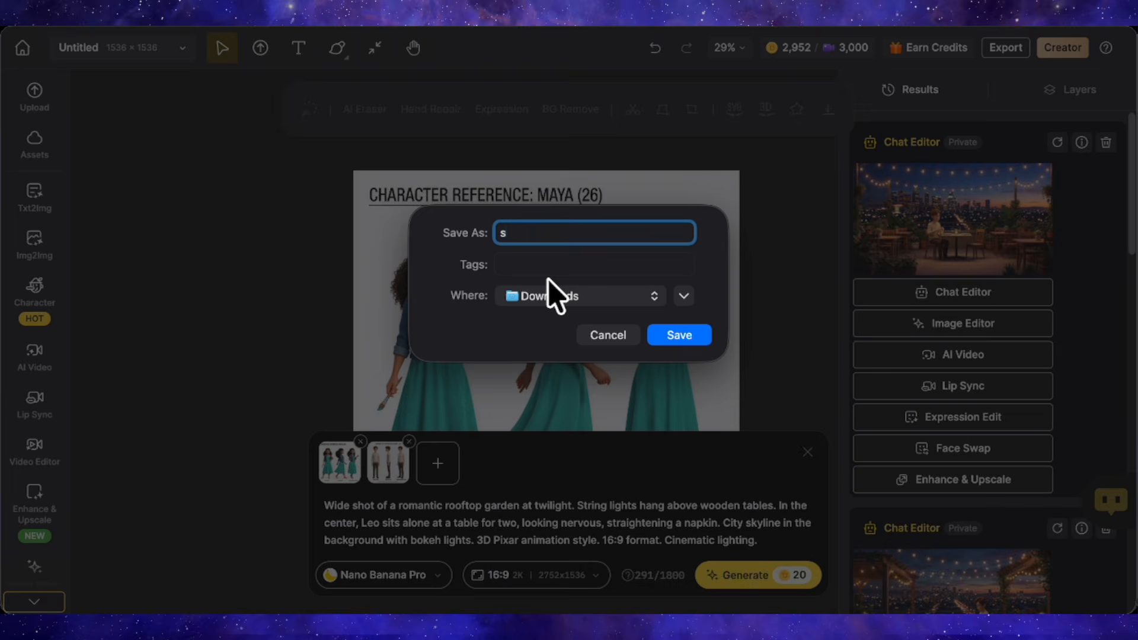
Save the rooftop shot as scene 1a and attach it as a third reference image.
{"action": "left_click", "coordinate": [608, 334]}
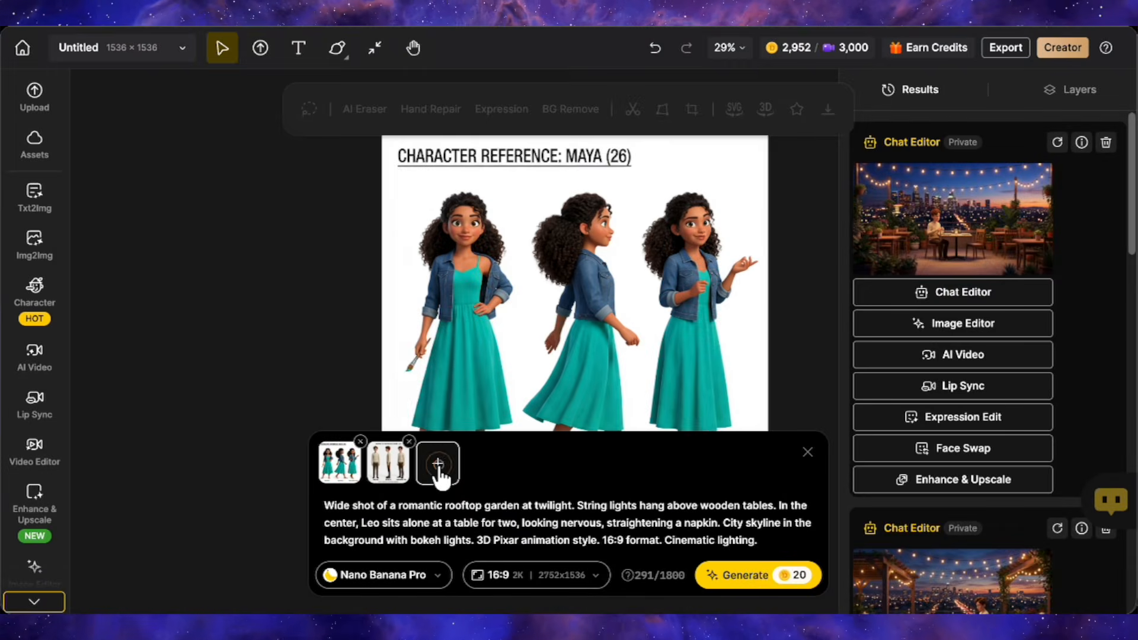
{"action": "left_click", "coordinate": [436, 464]}
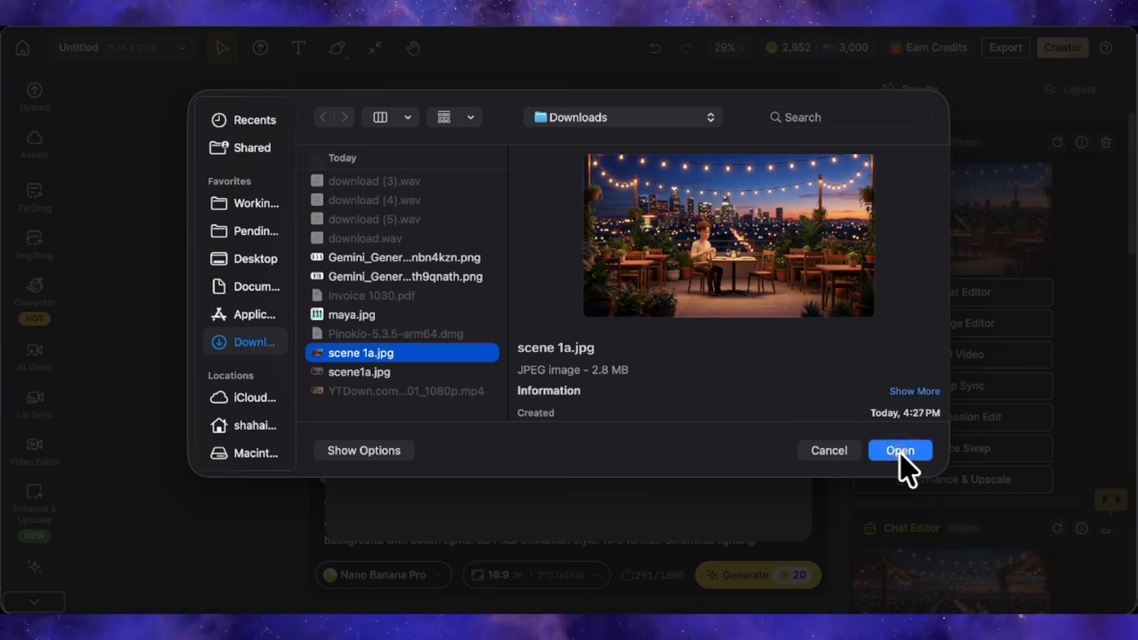
{"action": "left_click", "coordinate": [900, 450]}
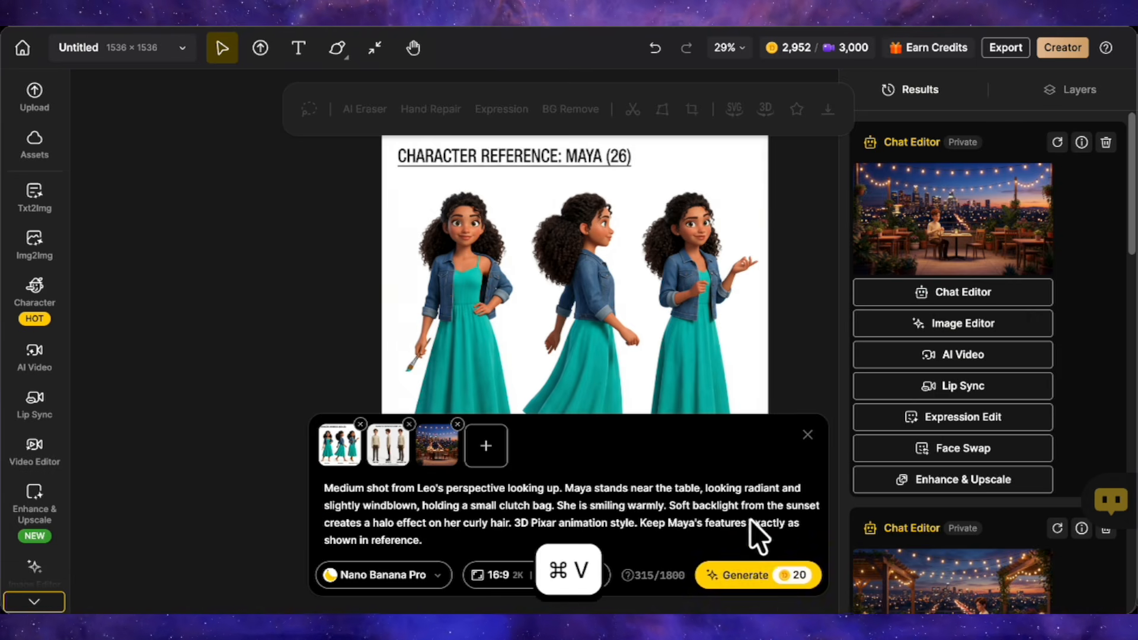
Generate the Frame 1B Maya-arrives storyboard frame.
{"action": "left_click", "coordinate": [744, 575]}
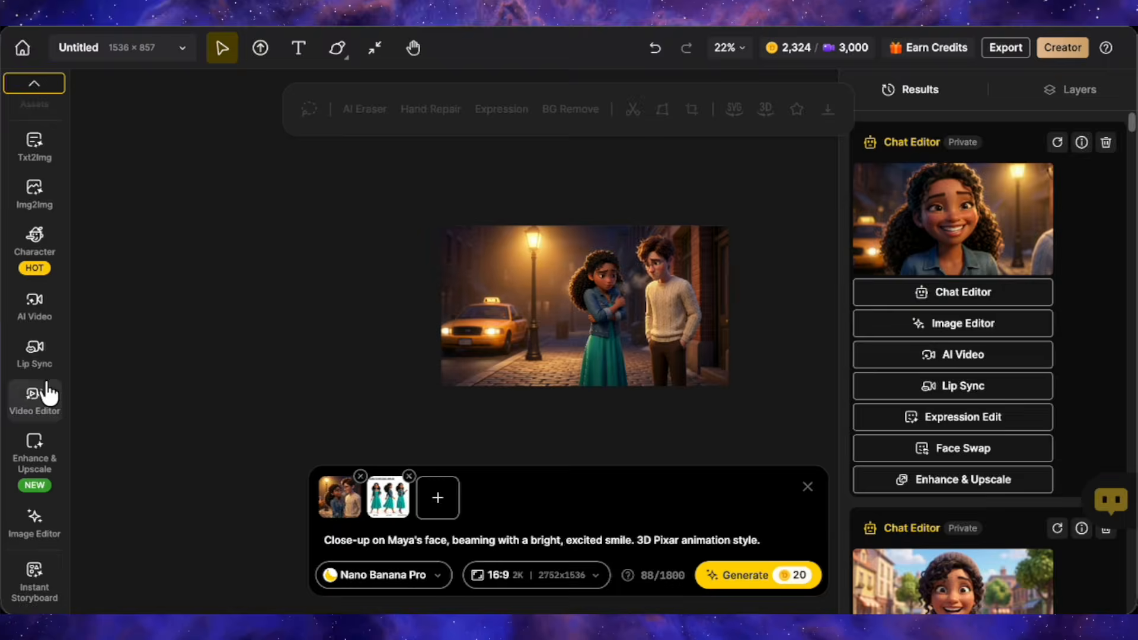
Upload the rooftop image to Lip Sync and mark Leo's and Maya's faces as speakers.
{"action": "left_click", "coordinate": [34, 355]}
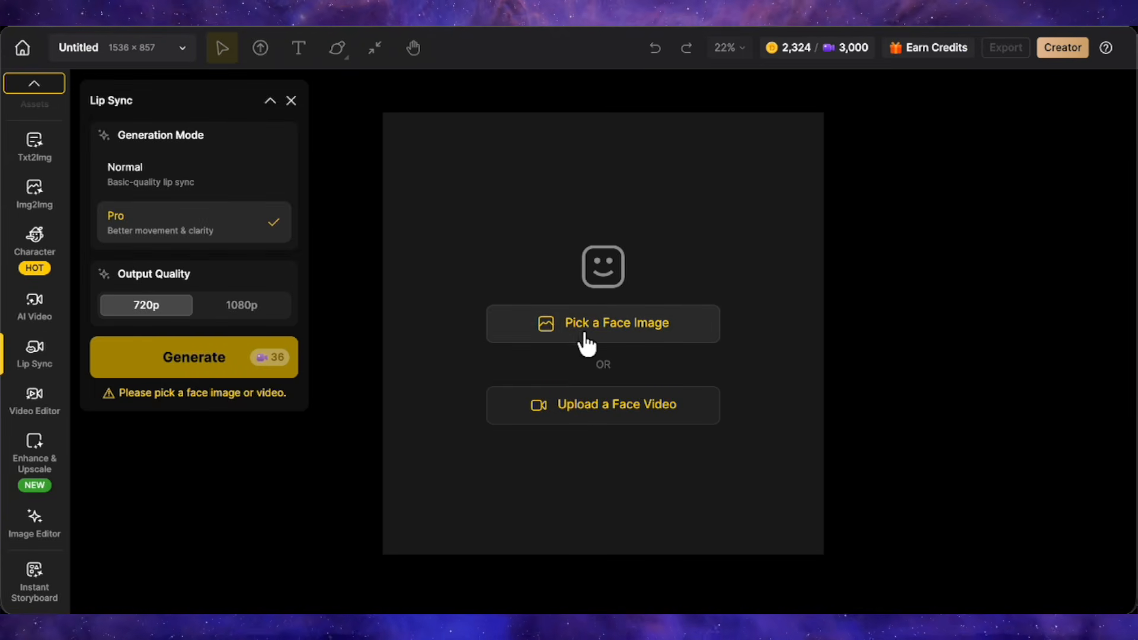
{"action": "left_click", "coordinate": [602, 323]}
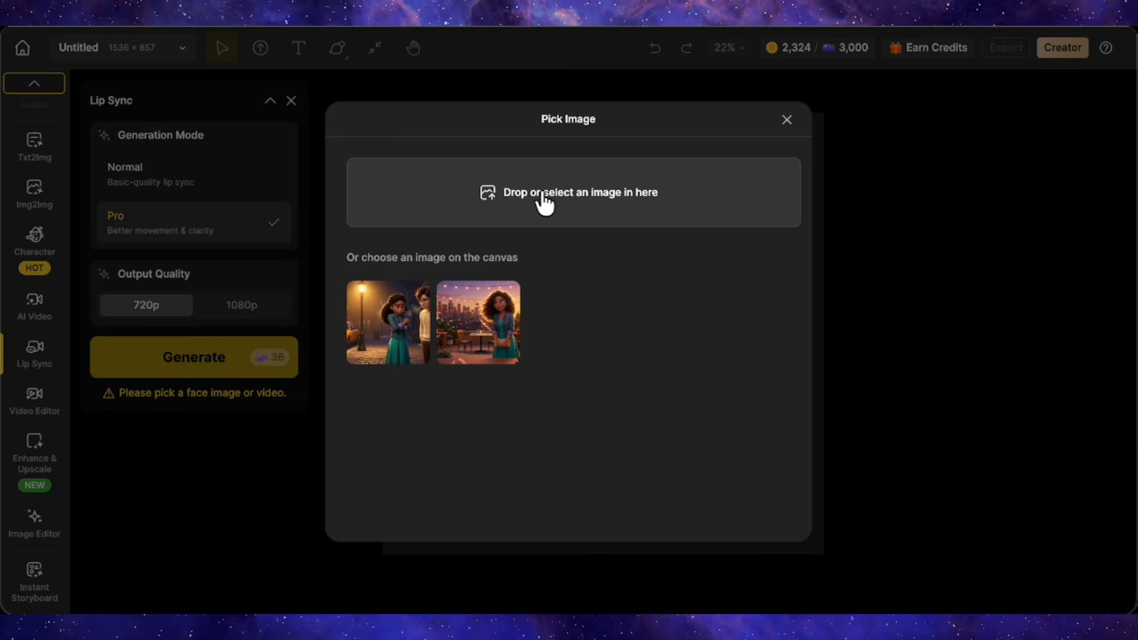
{"action": "left_click", "coordinate": [569, 192]}
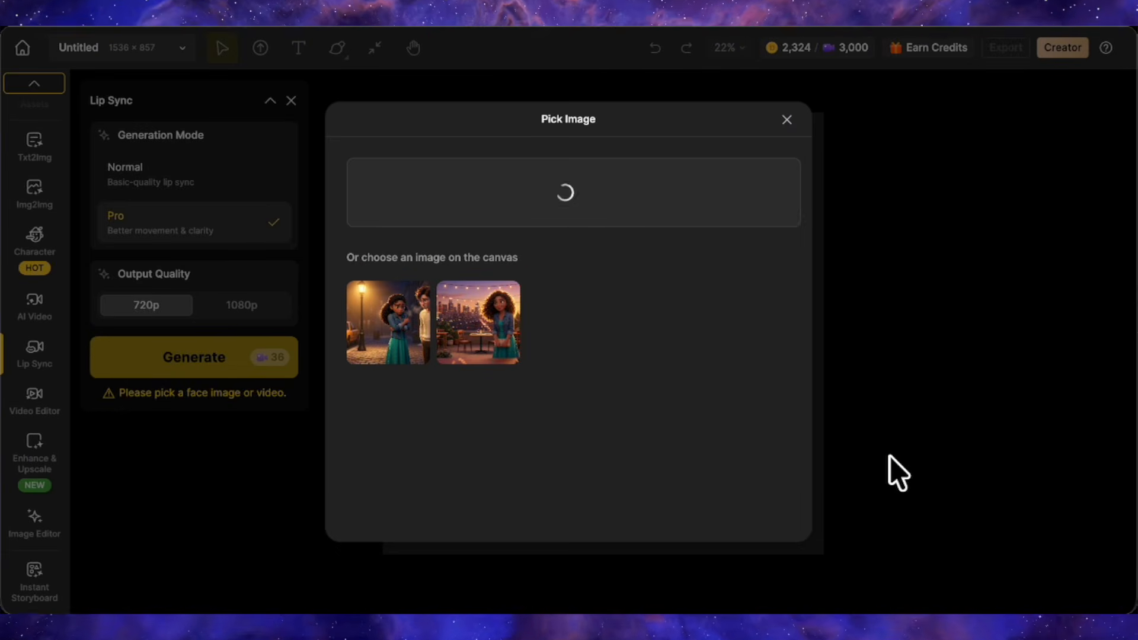
{"action": "left_click", "coordinate": [478, 322]}
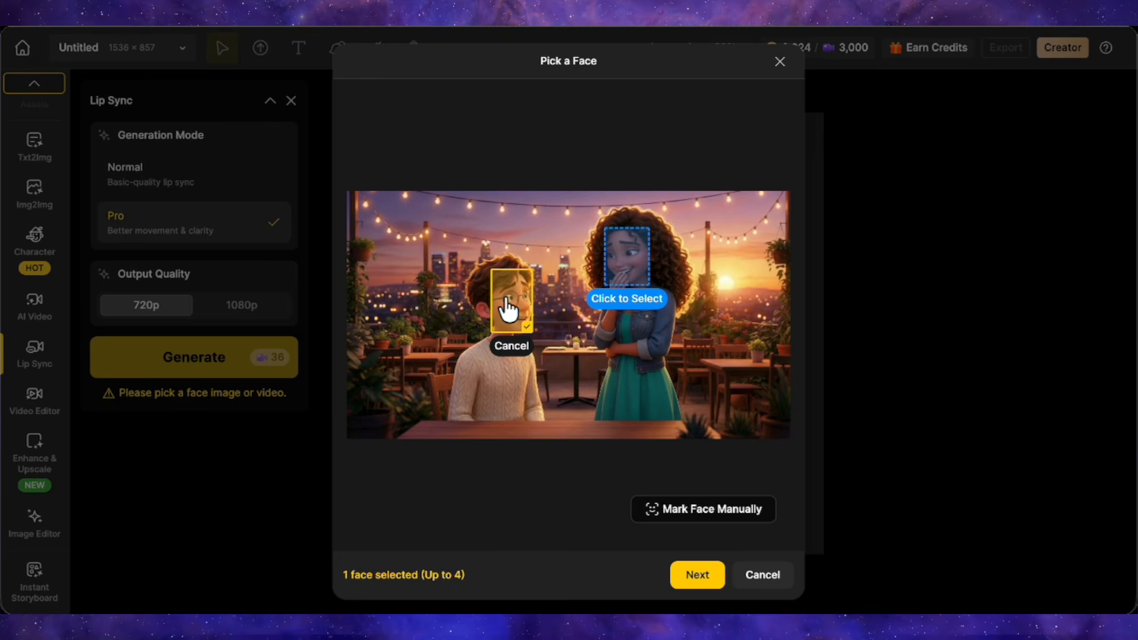
{"action": "left_click", "coordinate": [626, 258]}
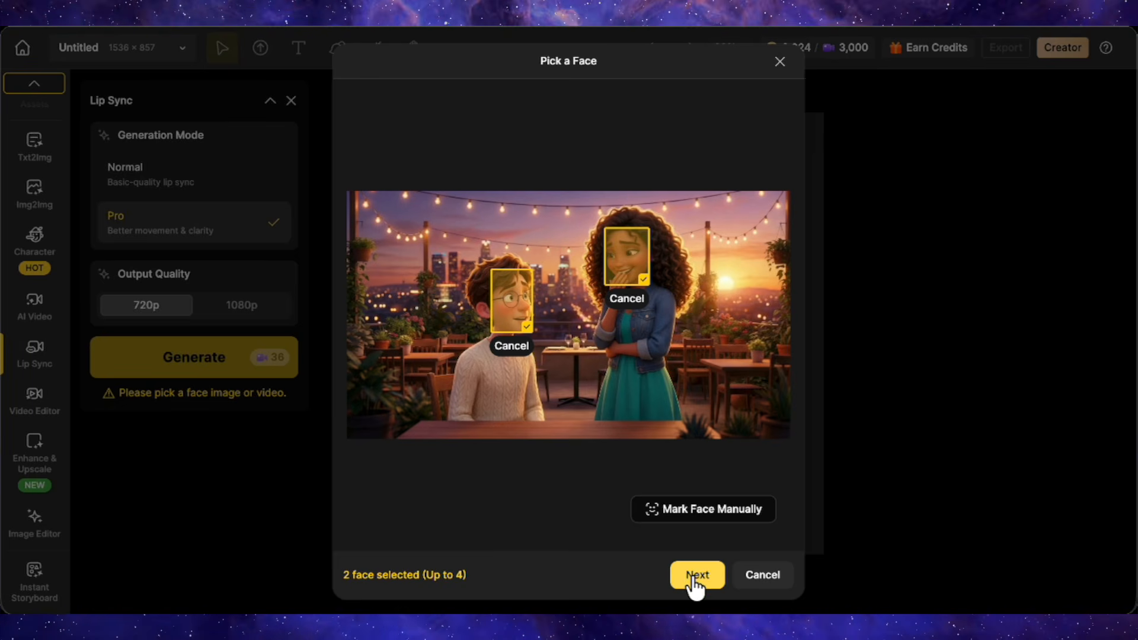
{"action": "left_click", "coordinate": [695, 576]}
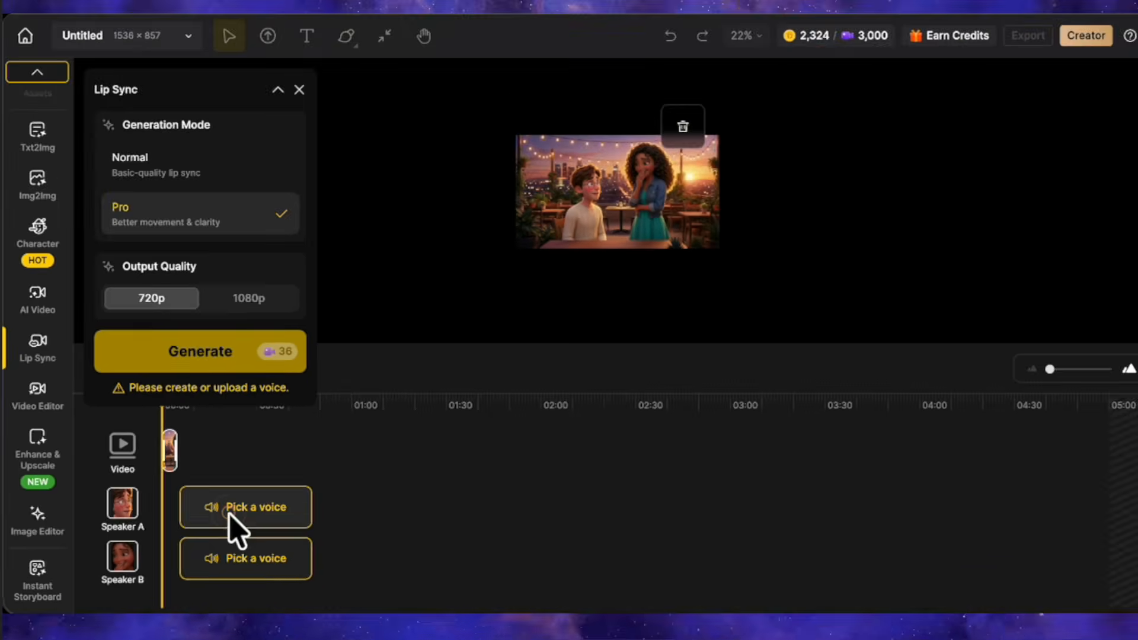
Generate Leo's line "I, uh... yeah. I try to stay on brand..." with the James voice.
{"action": "left_click", "coordinate": [245, 507]}
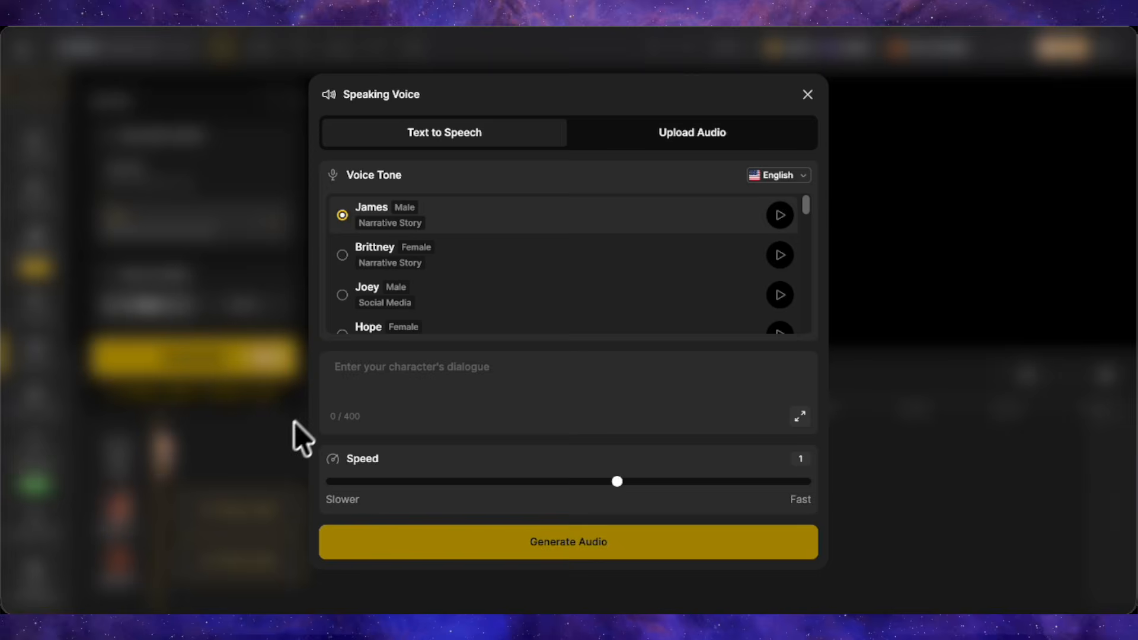
{"action": "left_click", "coordinate": [690, 132]}
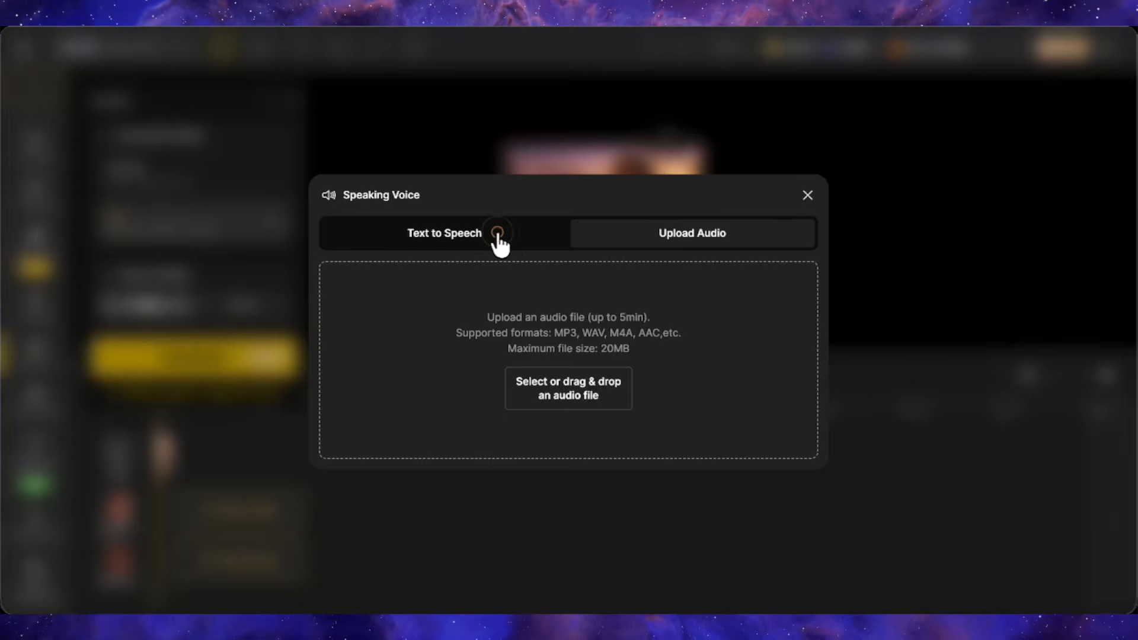
{"action": "left_click", "coordinate": [444, 233]}
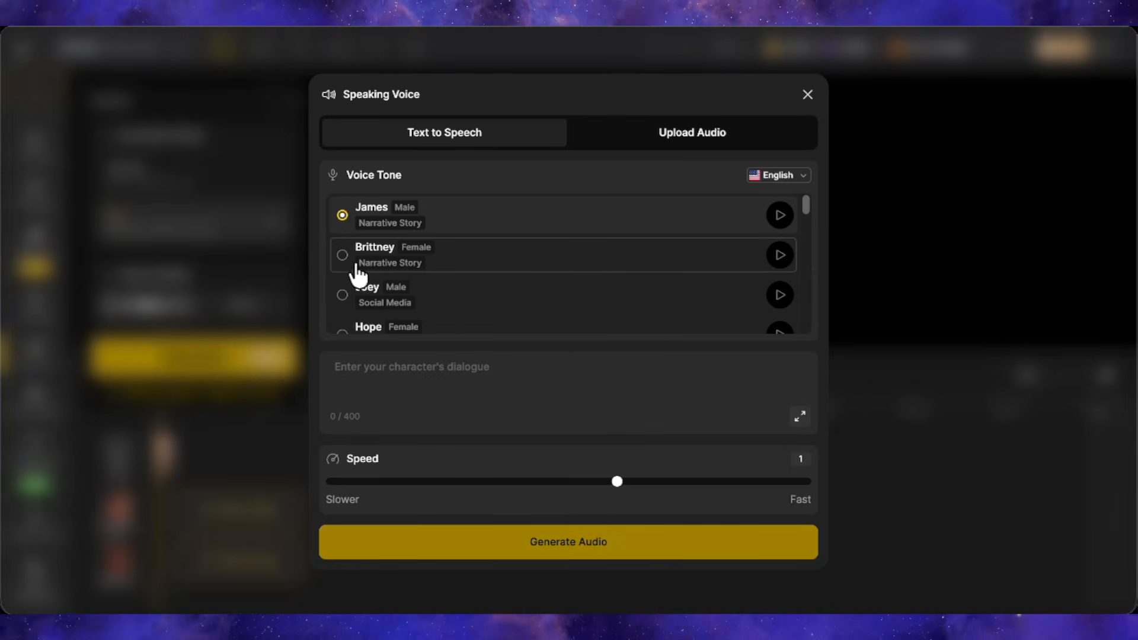
{"action": "left_click", "coordinate": [342, 255]}
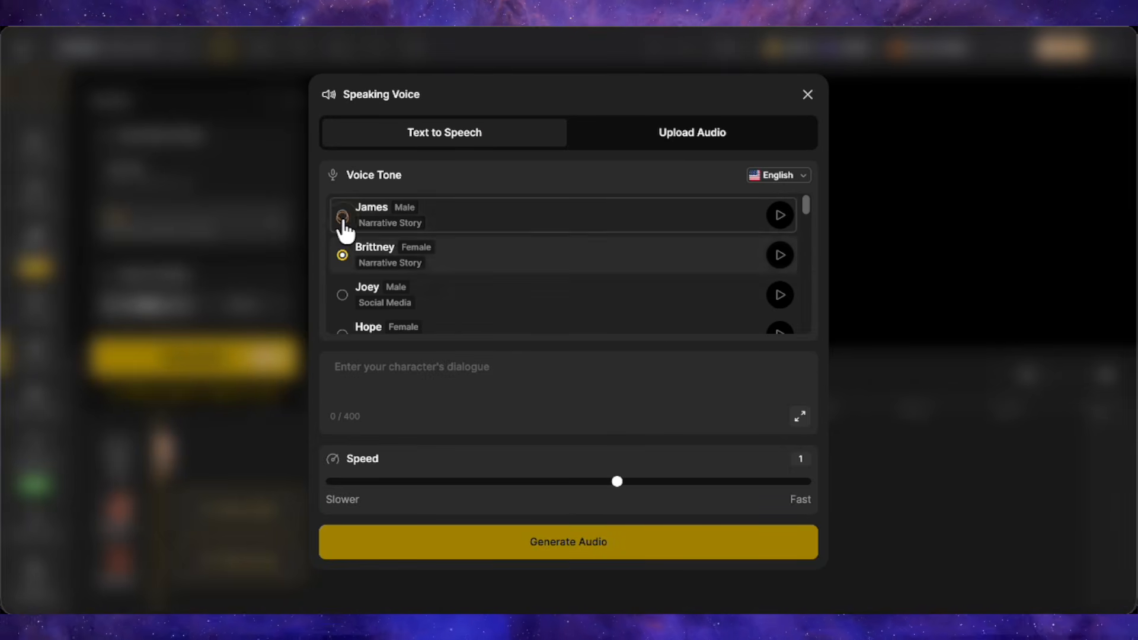
{"action": "left_click", "coordinate": [342, 215]}
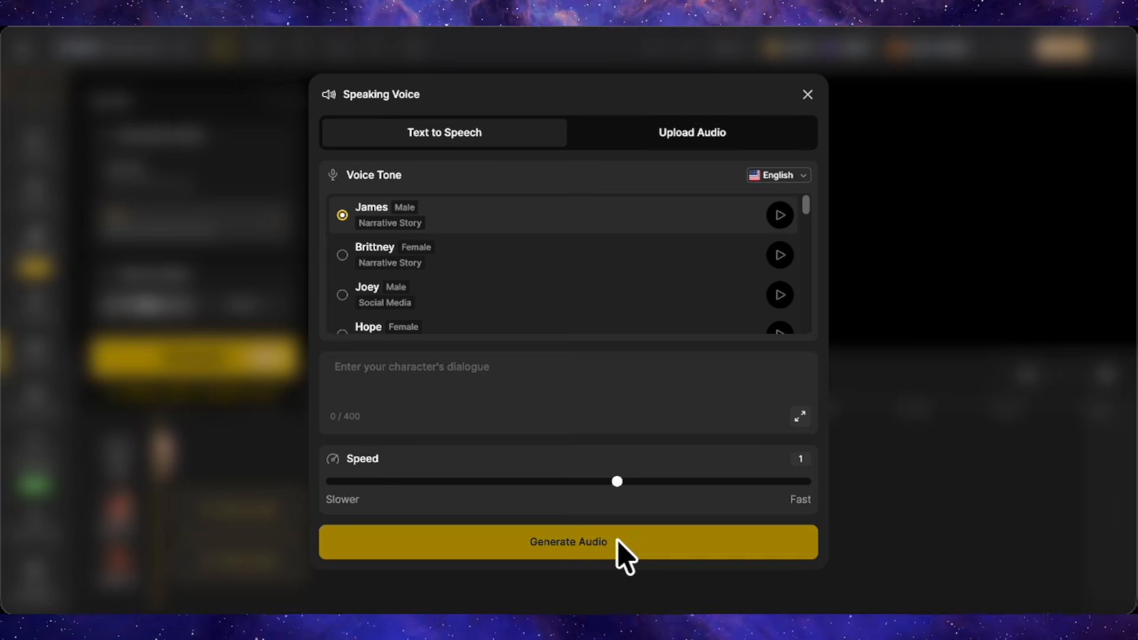
{"action": "type", "text": "\"I, uh... yeah. I try to stay on brand, I guess. Please—sit.\""}
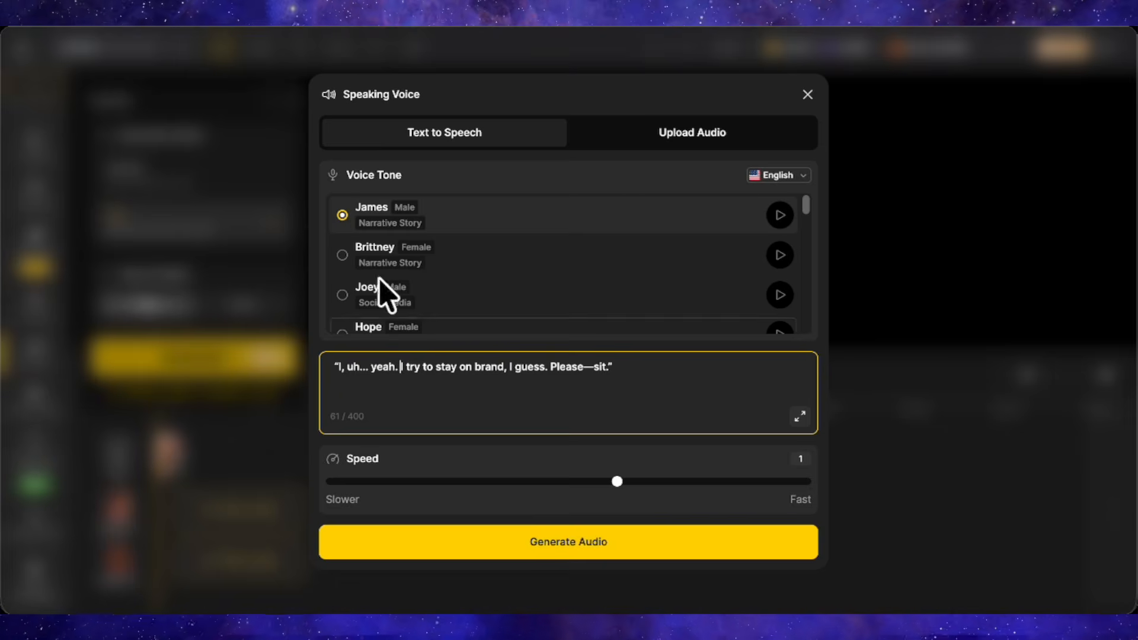
{"action": "left_click", "coordinate": [569, 541]}
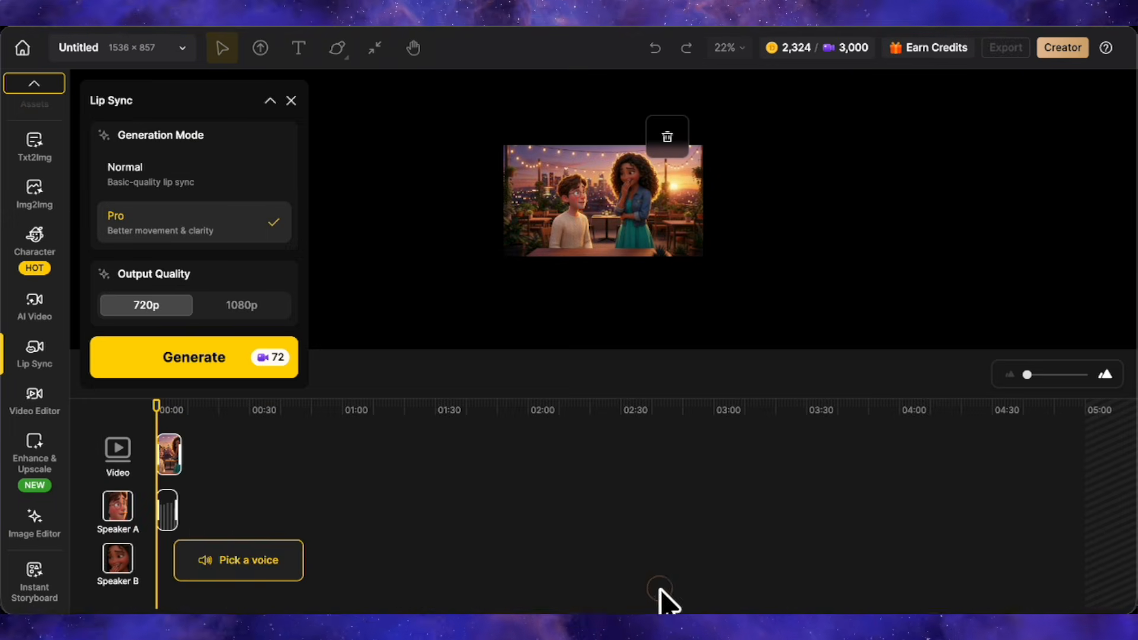
Generate Maya's pasted line with a female voice, apply the audio, and start lip-syncing.
{"action": "left_click", "coordinate": [239, 560]}
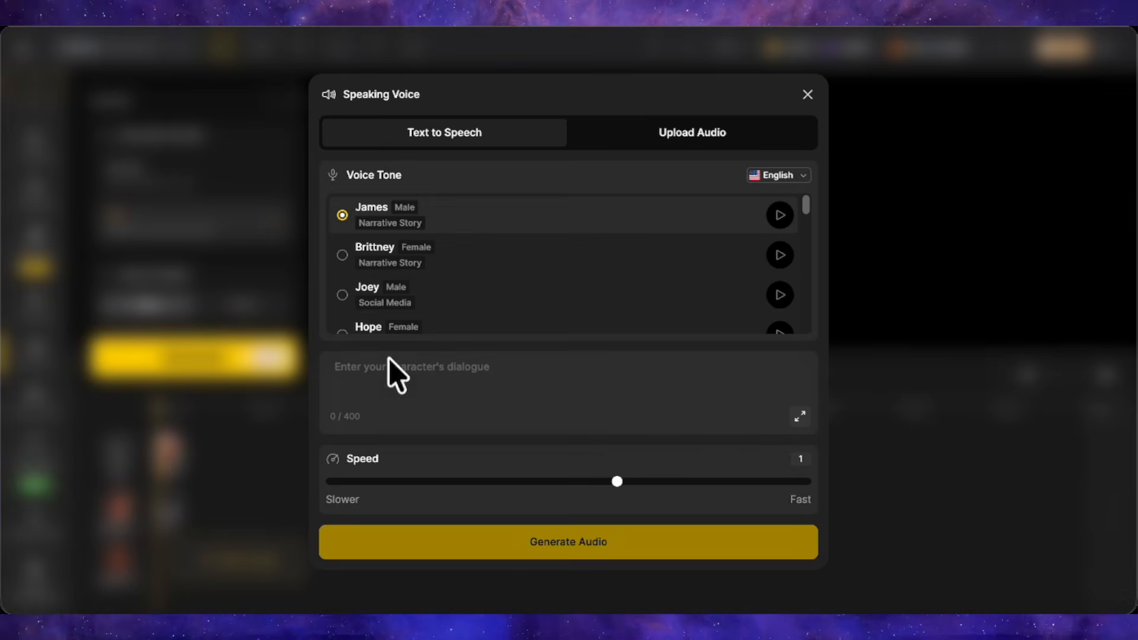
{"action": "key", "text": "cmd+v"}
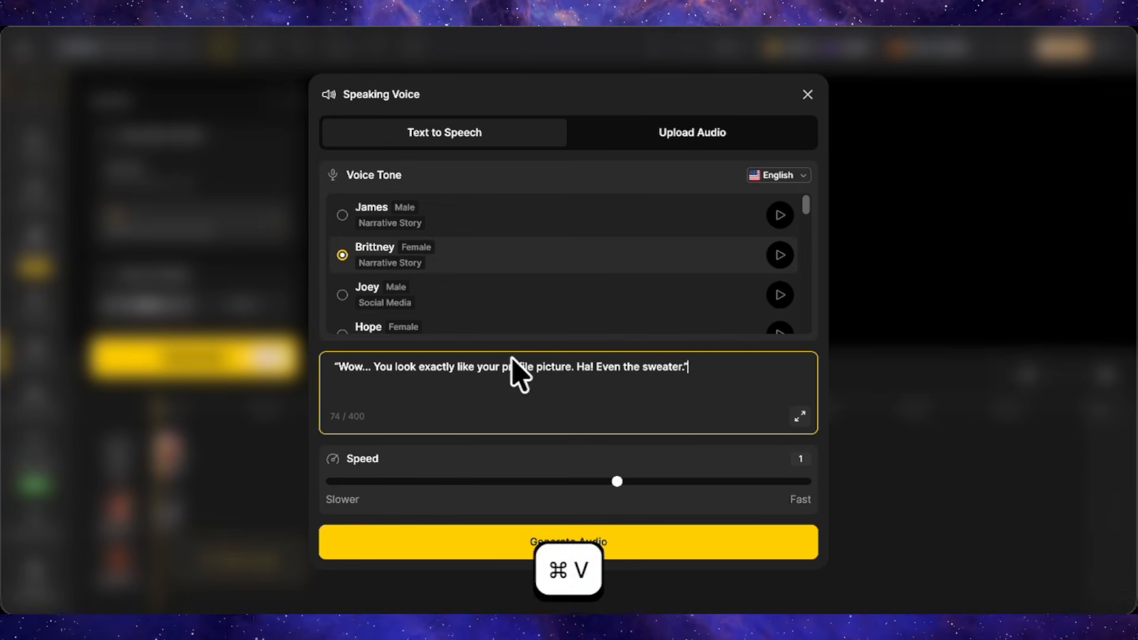
{"action": "left_click", "coordinate": [568, 542]}
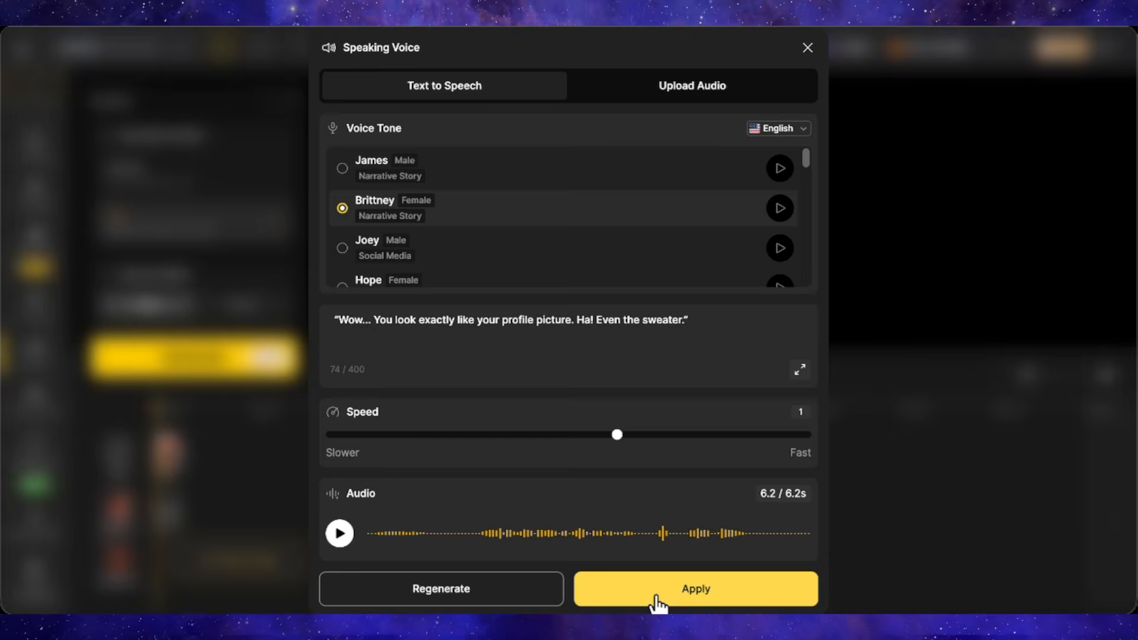
{"action": "left_click", "coordinate": [694, 589]}
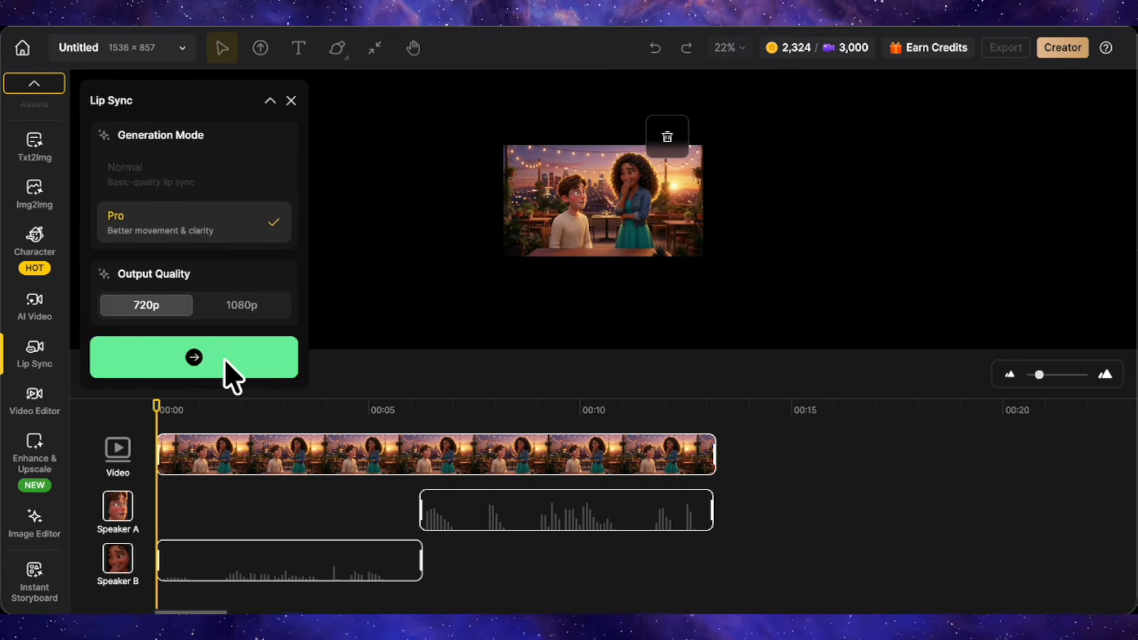
{"action": "left_click", "coordinate": [194, 357]}
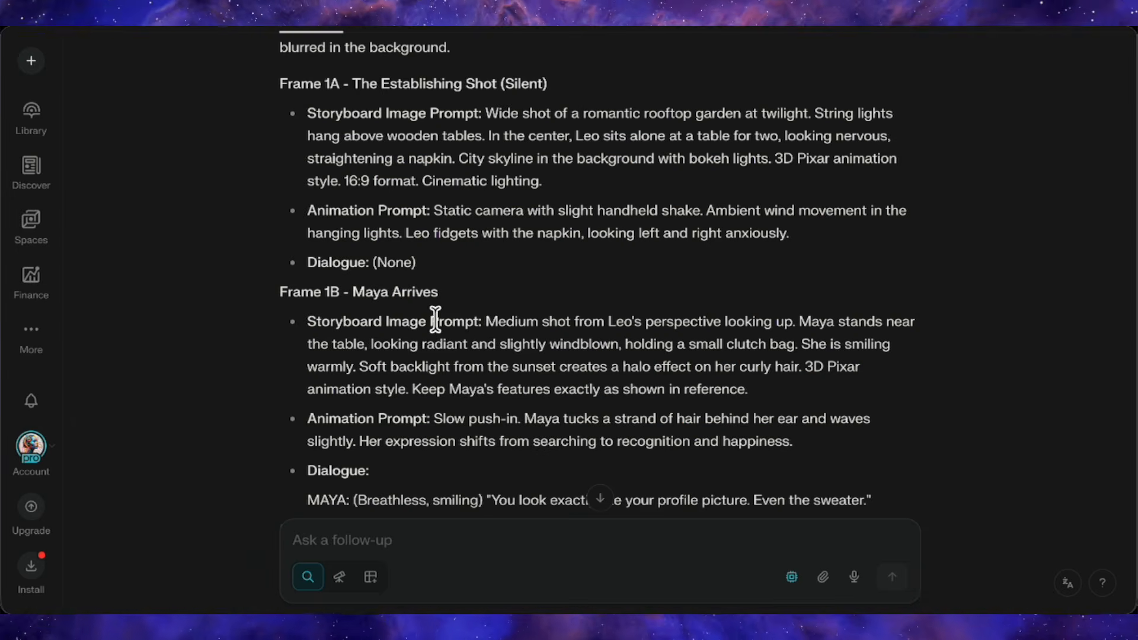
Select the Frame 1B Maya Arrives prompt text and scroll through it.
{"action": "left_click_drag", "start_coordinate": [486, 321], "coordinate": [578, 389]}
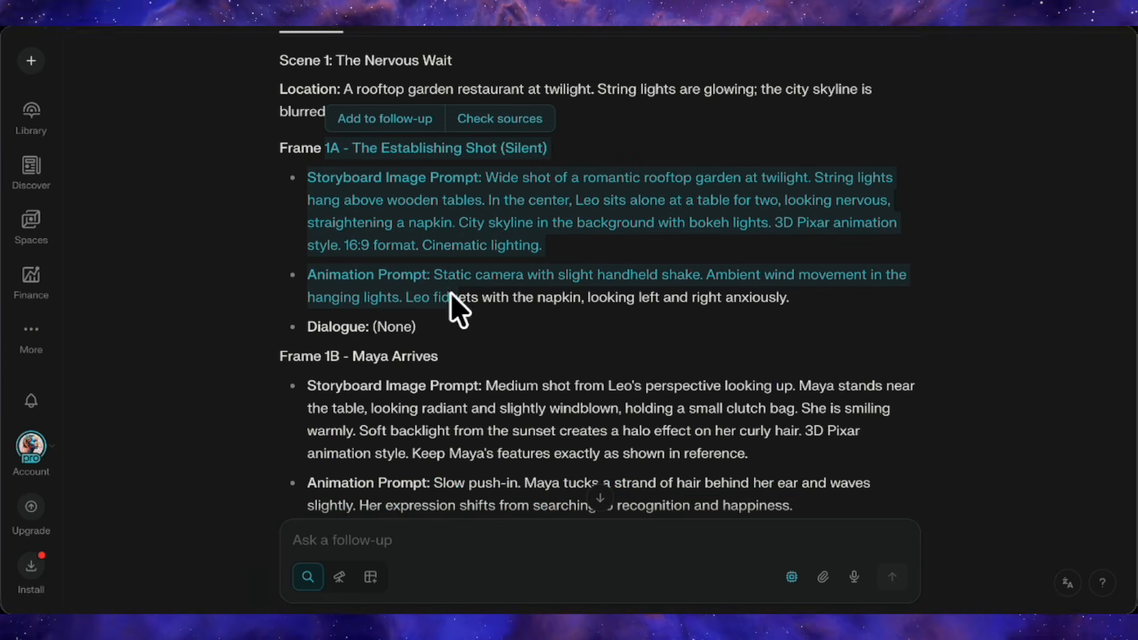
{"action": "scroll", "scroll_direction": "down", "scroll_amount": 3}
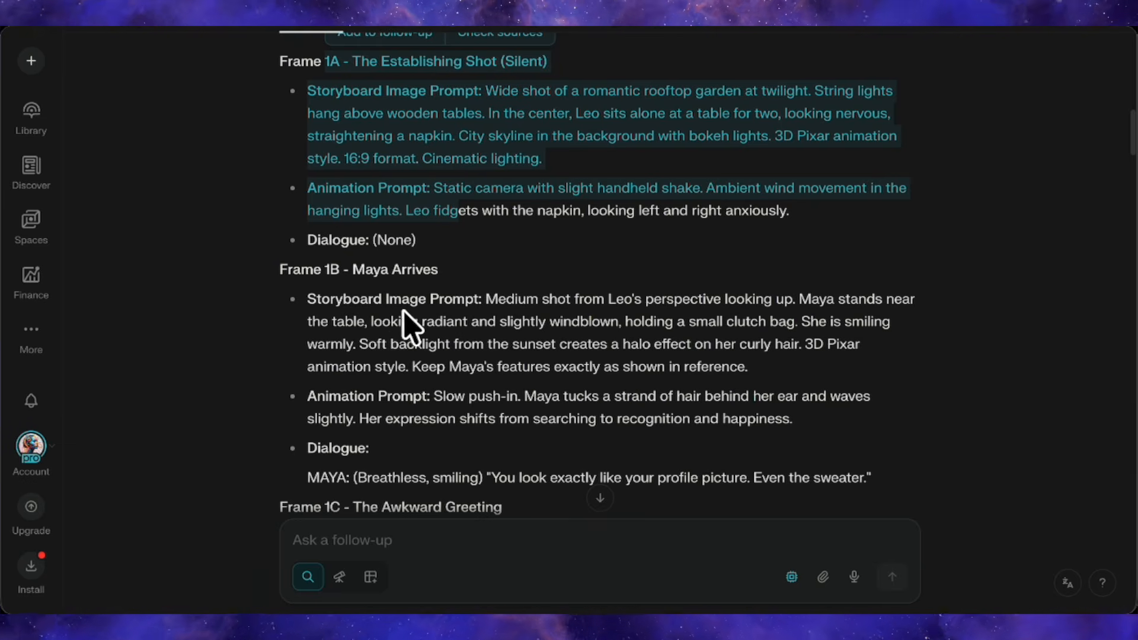
{"action": "mouse_move", "coordinate": [359, 323]}
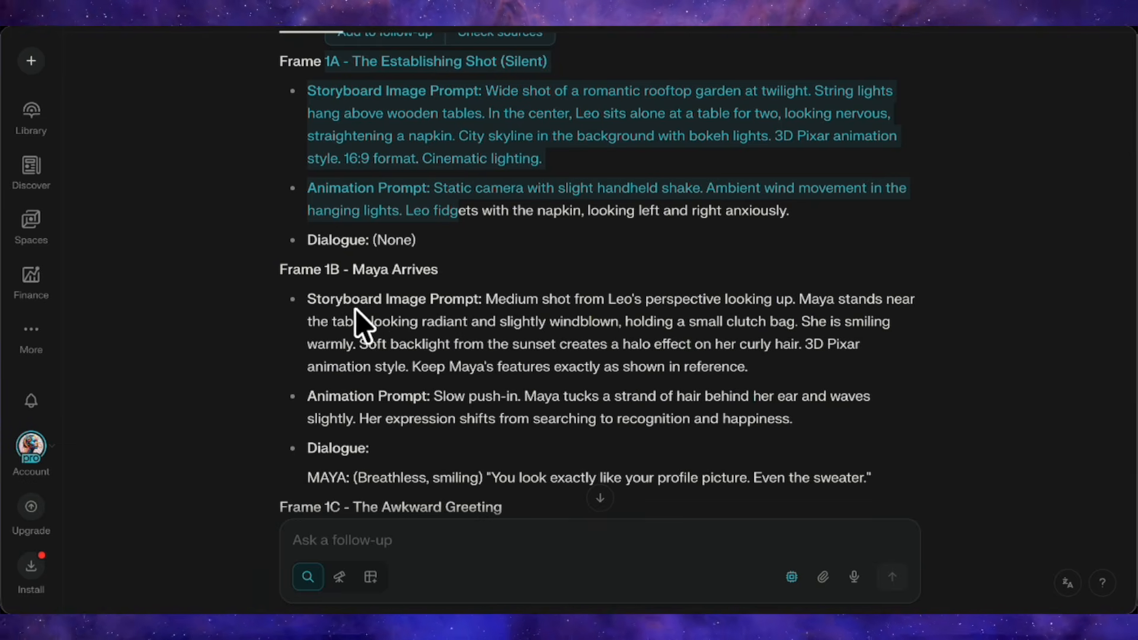
{"action": "scroll", "scroll_direction": "down", "scroll_amount": 3}
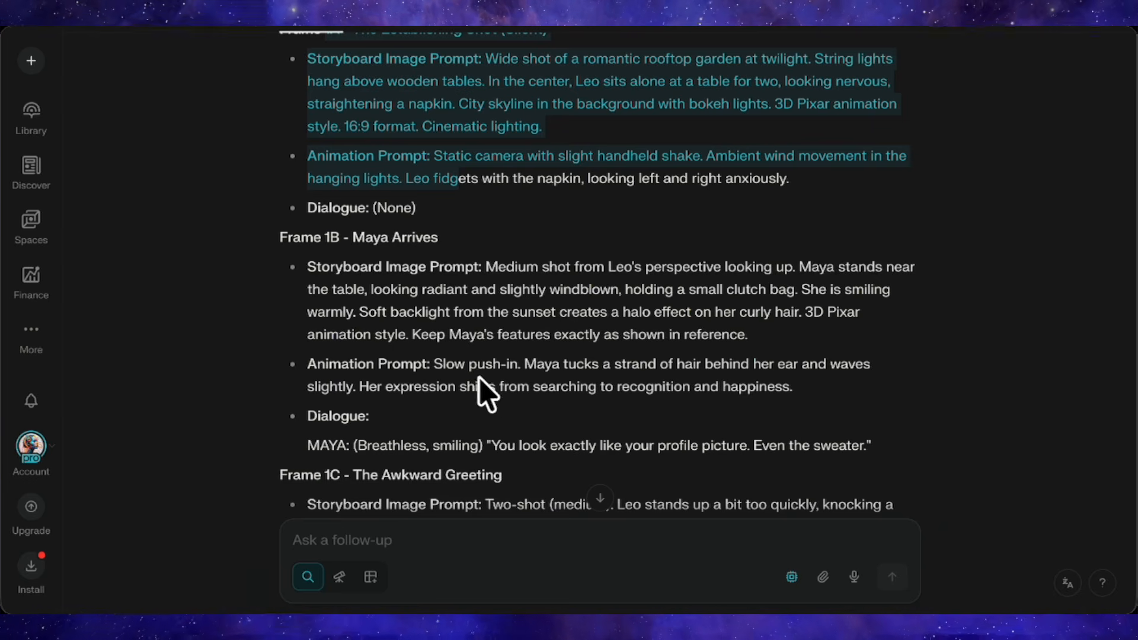
{"action": "mouse_move", "coordinate": [501, 453]}
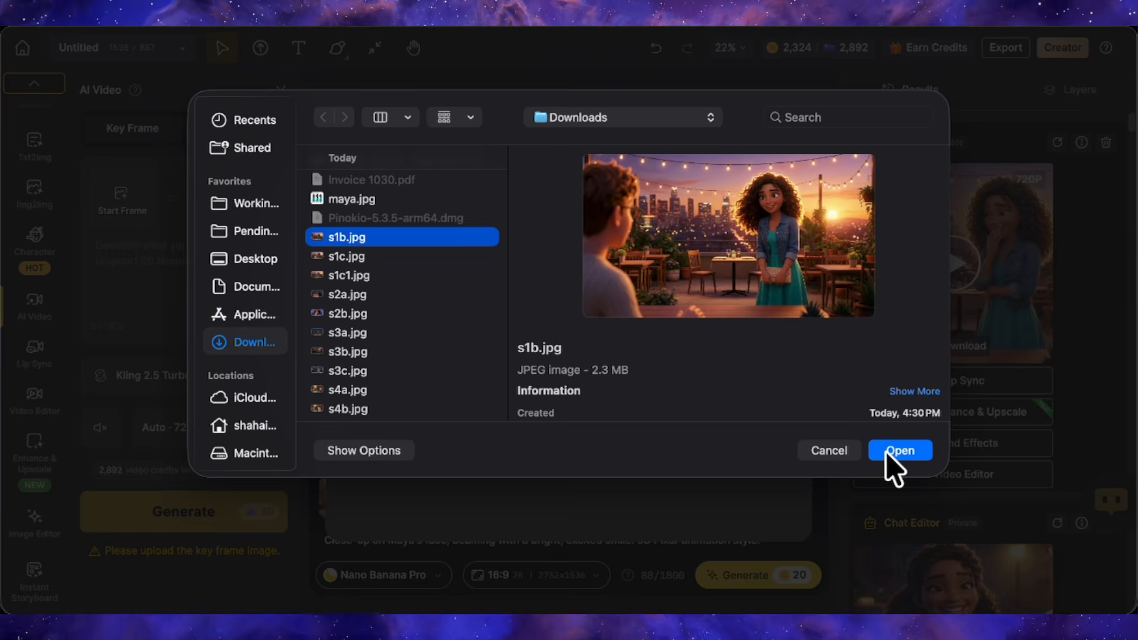
Use s1b.jpg as the start frame with Frame 1B's prompt and the Google Veo 3.1 Fast model.
{"action": "left_click", "coordinate": [899, 450]}
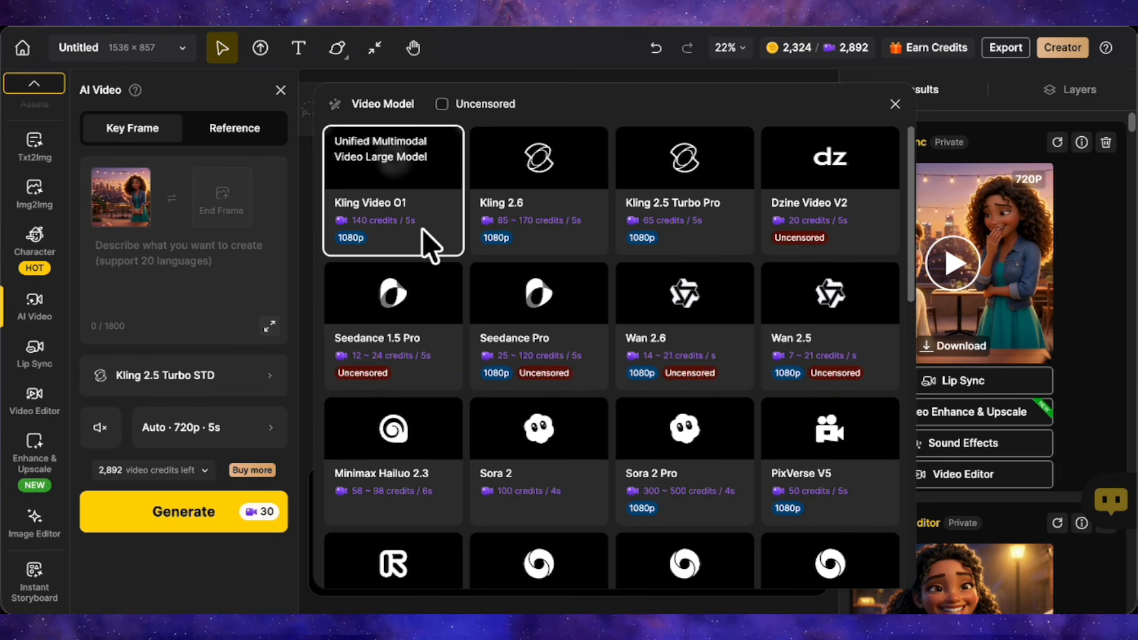
{"action": "mouse_move", "coordinate": [618, 250]}
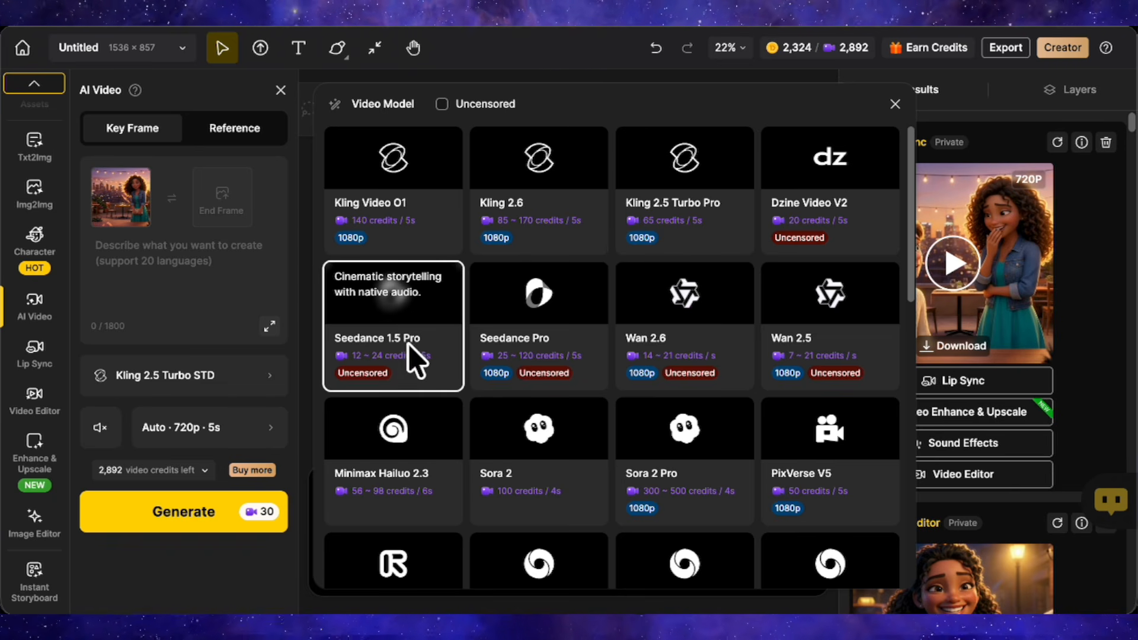
{"action": "scroll", "scroll_direction": "down", "scroll_amount": 3}
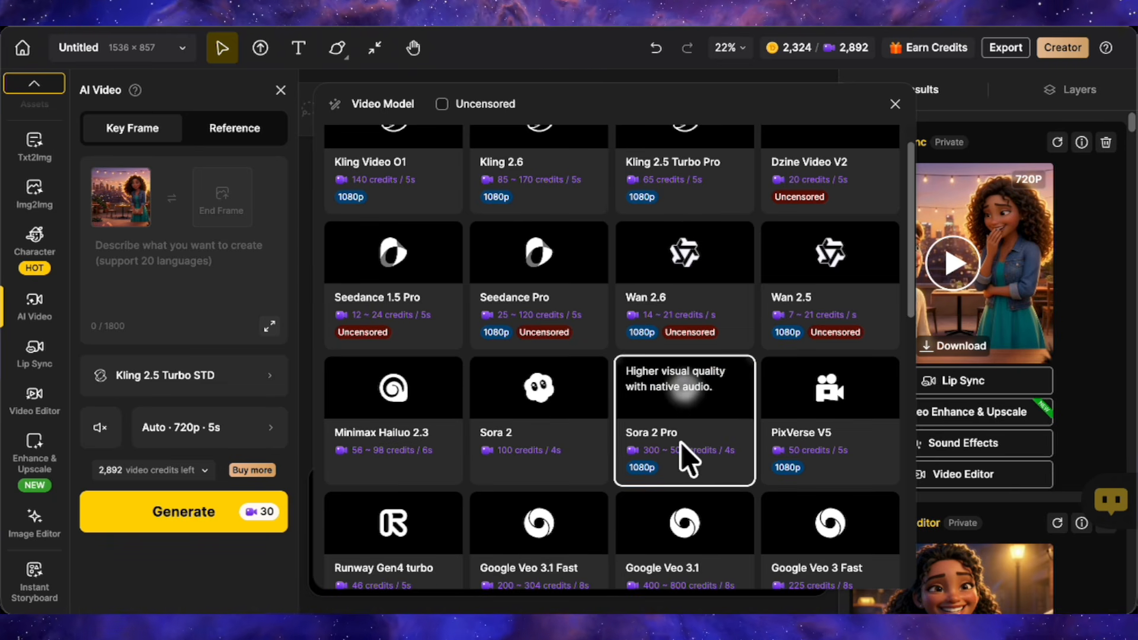
{"action": "scroll", "scroll_direction": "down", "scroll_amount": 3}
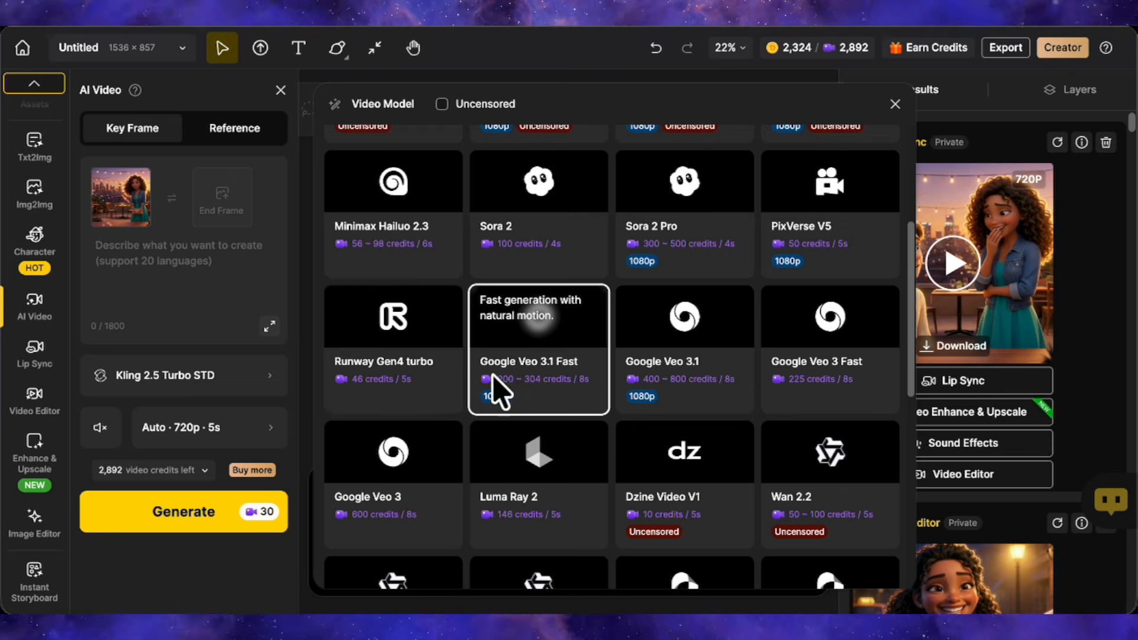
{"action": "left_click", "coordinate": [537, 349]}
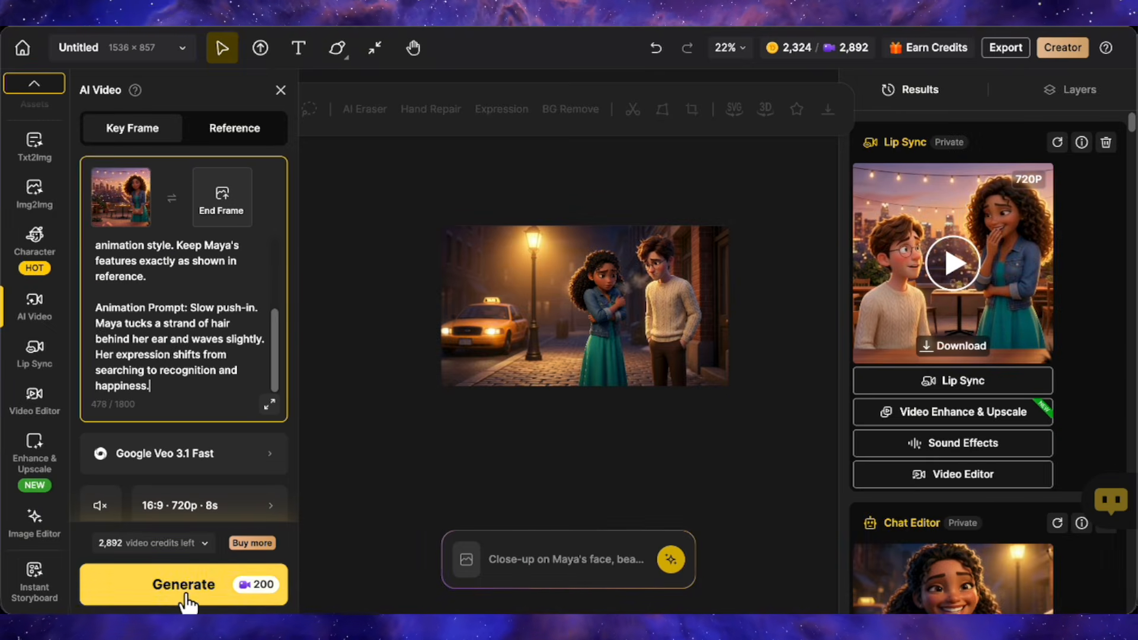
Generate the Maya Arrives Veo 3.1 Fast video, then inspect and close the finished clip's details.
{"action": "left_click", "coordinate": [183, 584]}
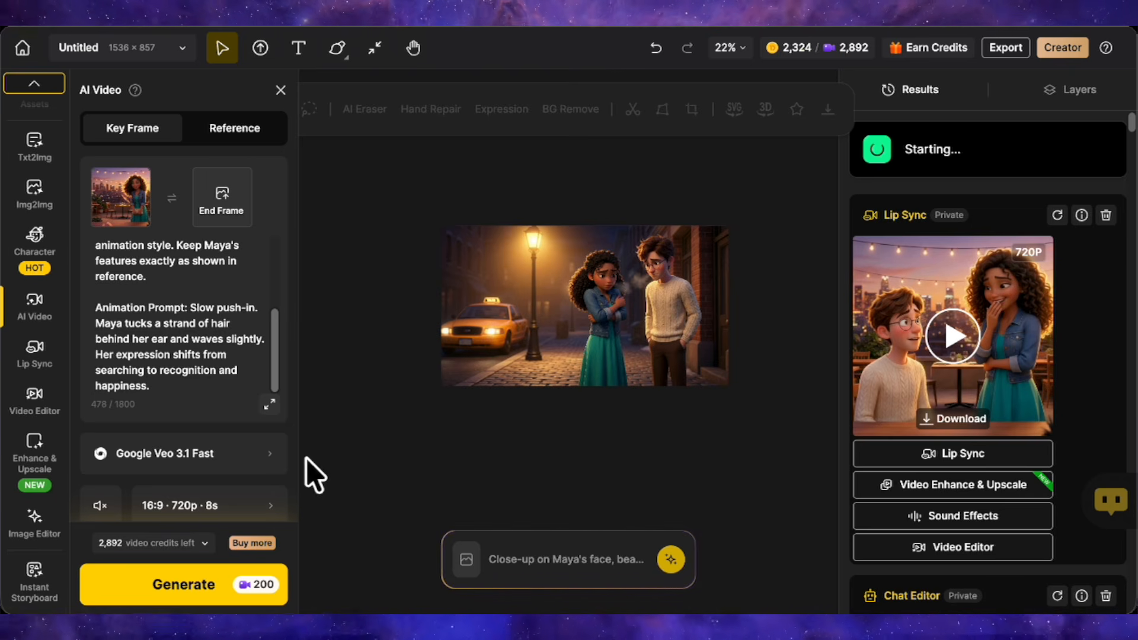
{"action": "left_click", "coordinate": [569, 559]}
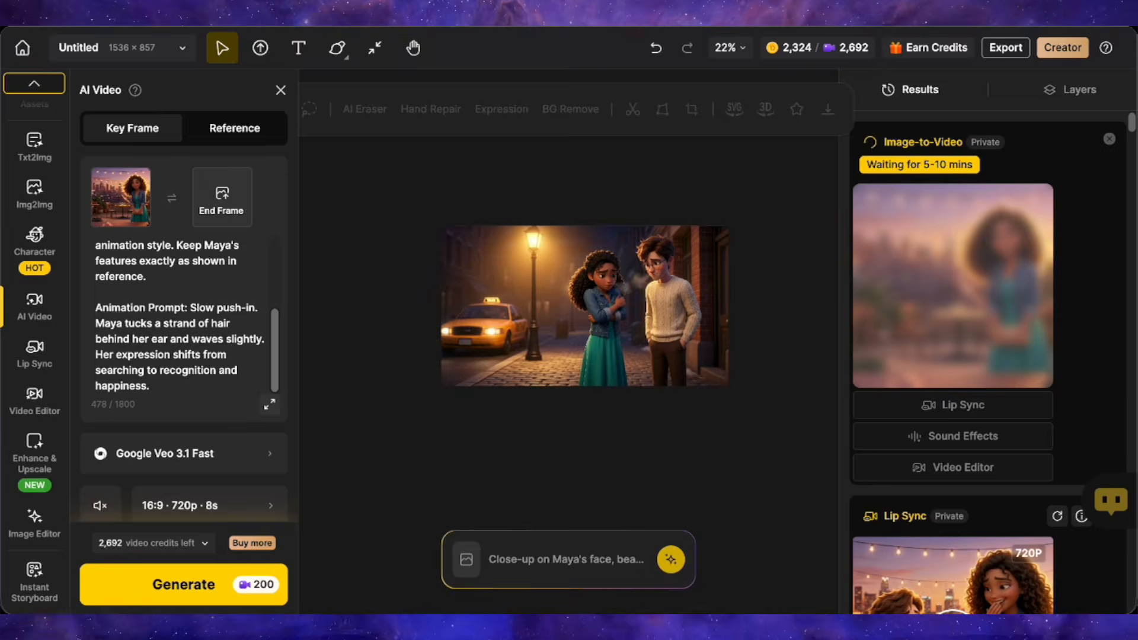
{"action": "left_click", "coordinate": [183, 585]}
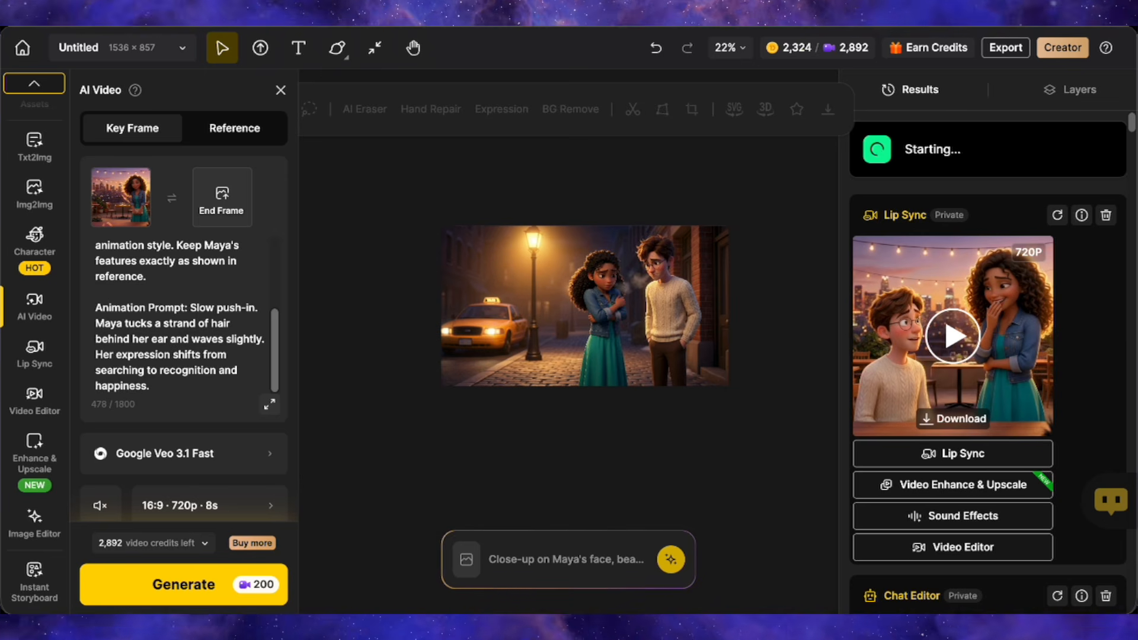
{"action": "left_click", "coordinate": [184, 585]}
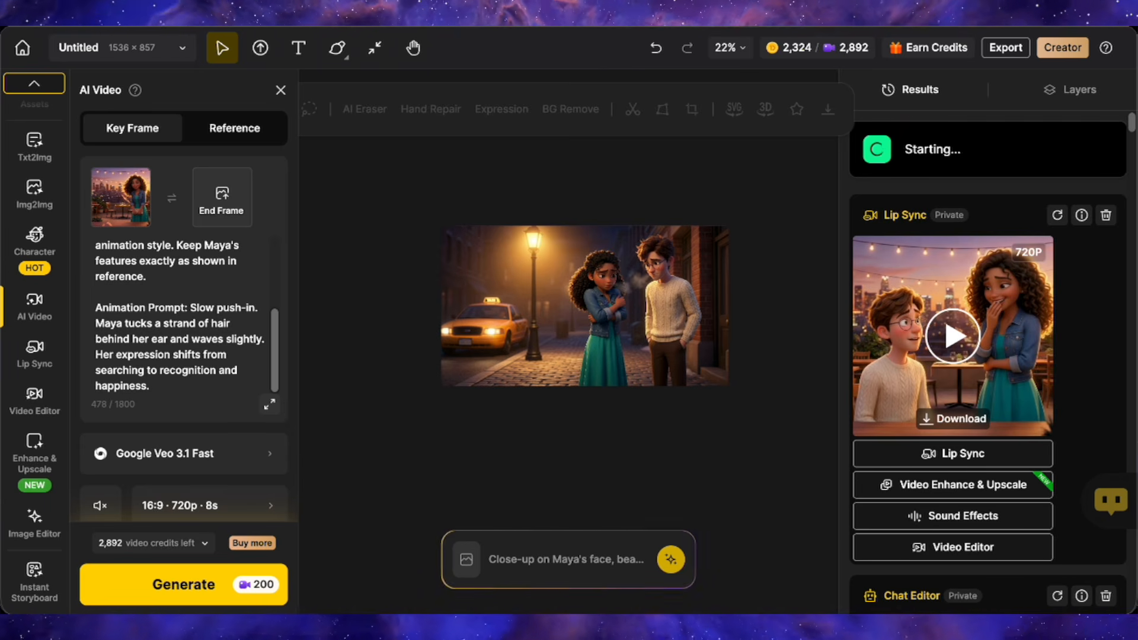
{"action": "left_click", "coordinate": [183, 585]}
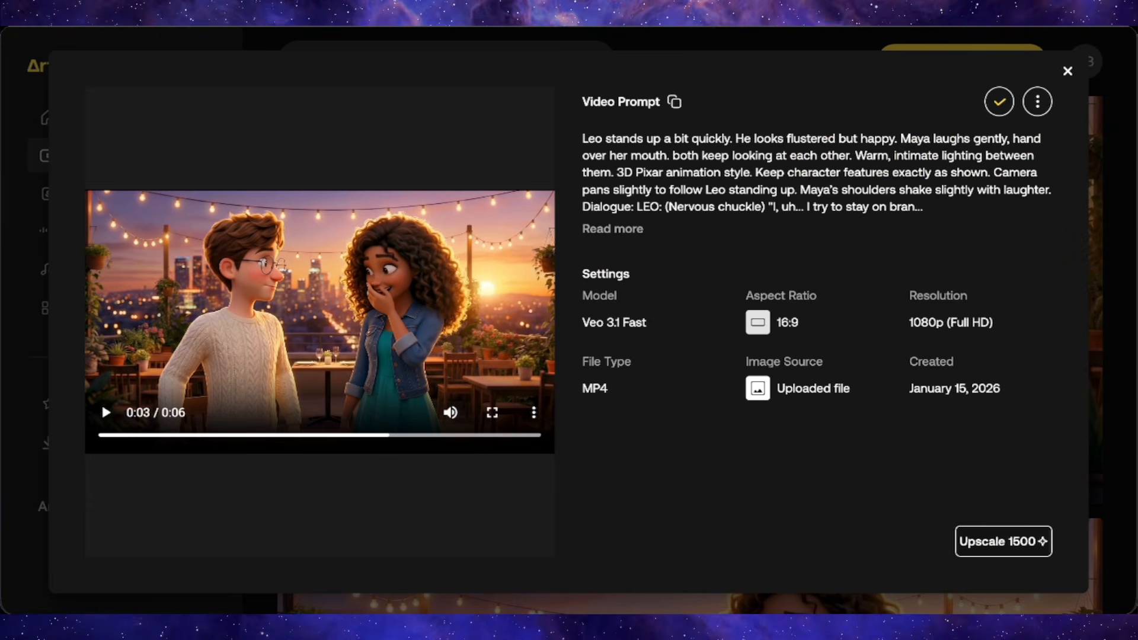
{"action": "left_click", "coordinate": [1067, 71]}
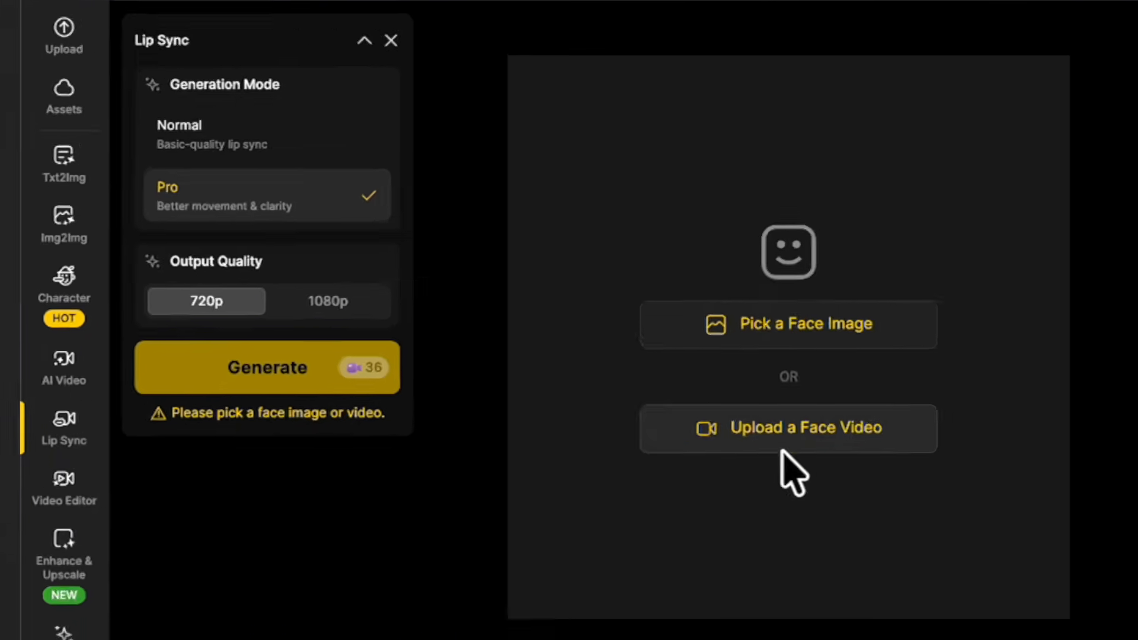
Upload the rooftop mp4, select only Maya's face (not Leo's), and generate the lip sync.
{"action": "left_click", "coordinate": [788, 428]}
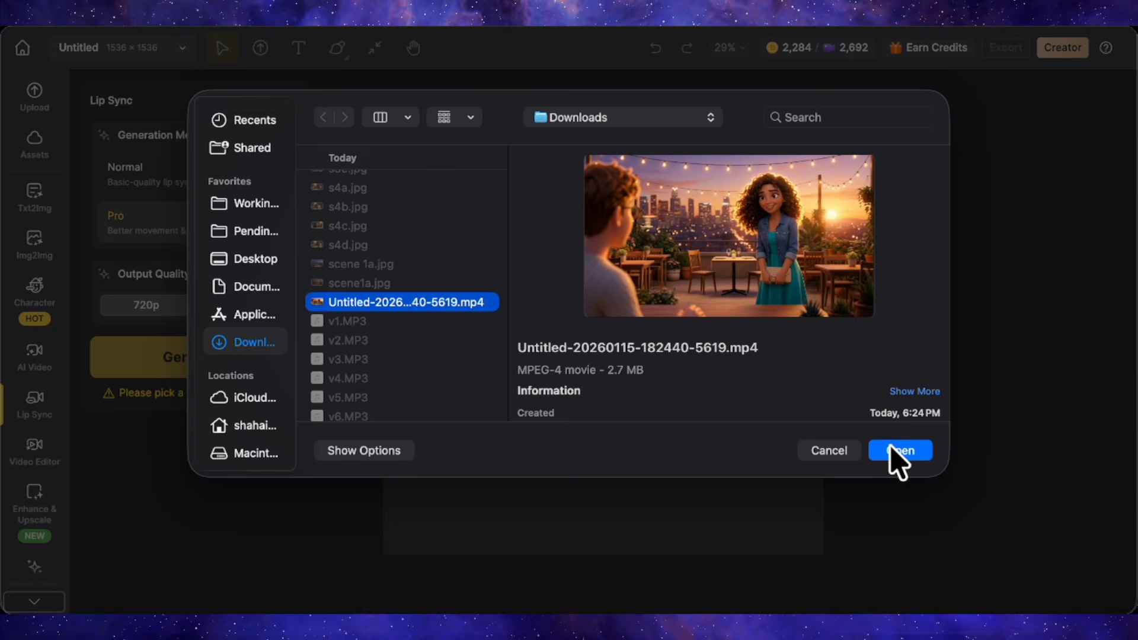
{"action": "left_click", "coordinate": [900, 450]}
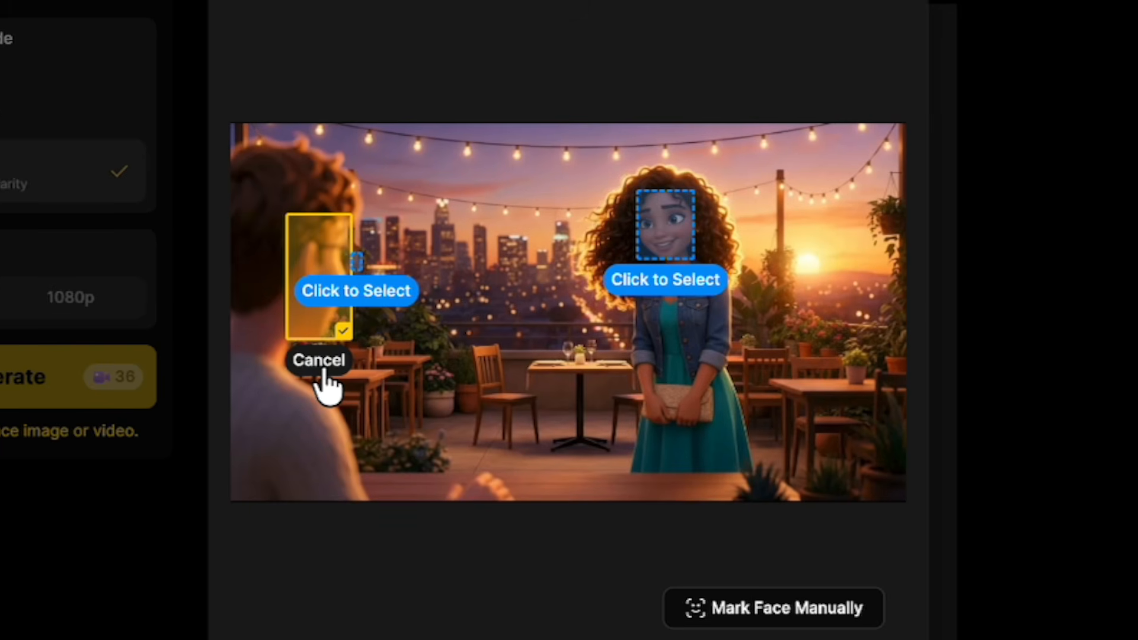
{"action": "left_click", "coordinate": [317, 361]}
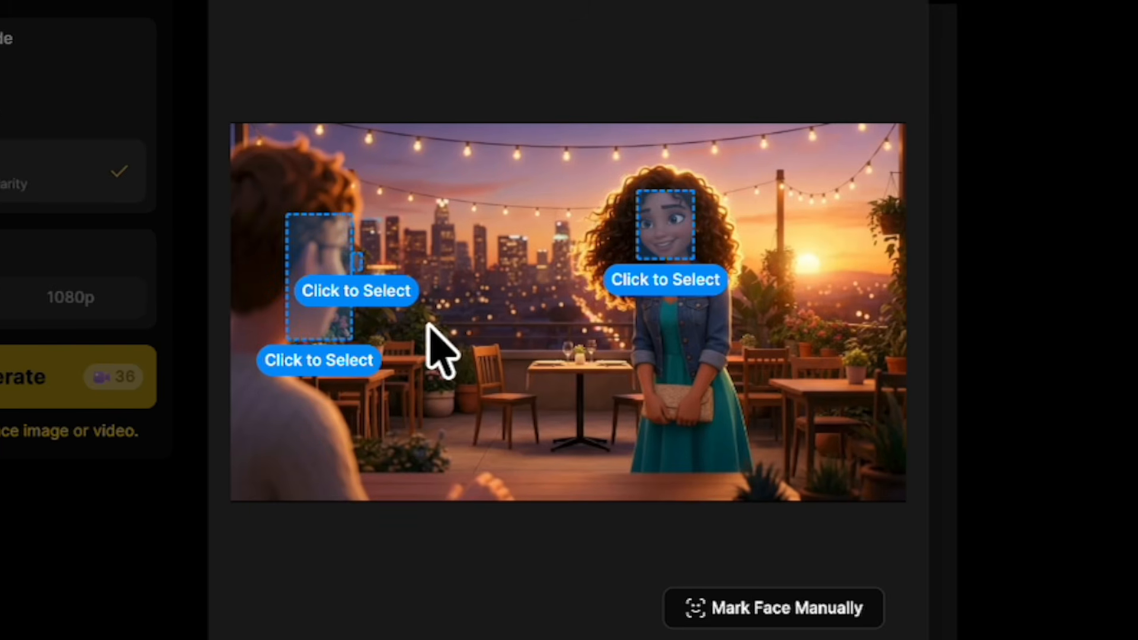
{"action": "left_click", "coordinate": [664, 223]}
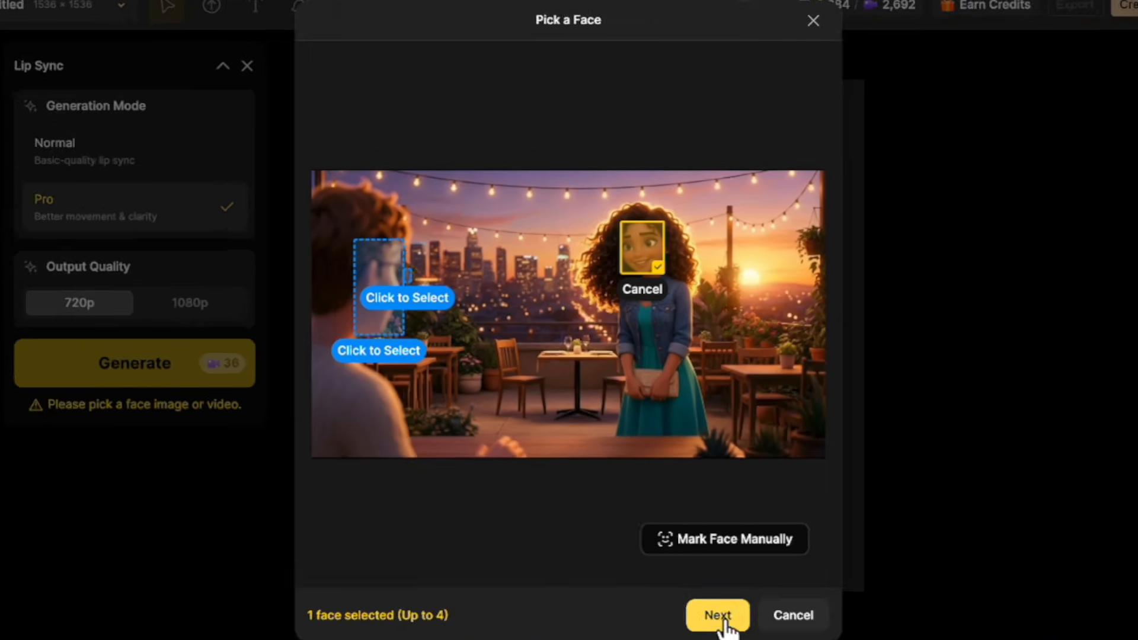
{"action": "left_click", "coordinate": [718, 615]}
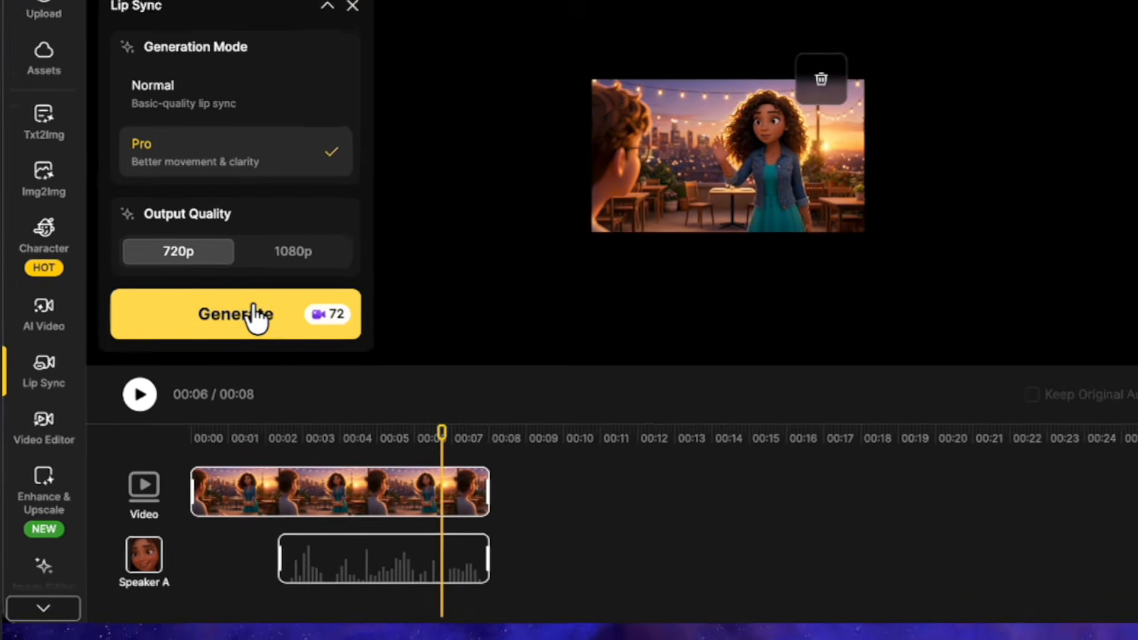
{"action": "left_click", "coordinate": [236, 314]}
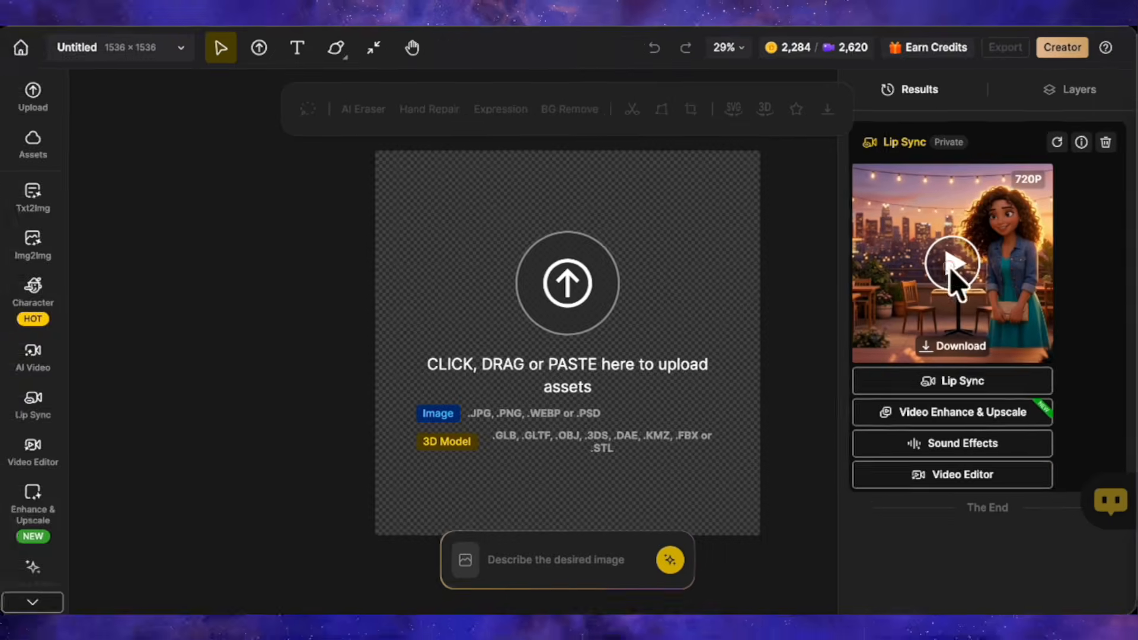
Play the finished lip-synced rooftop clip of Maya from the Results panel.
{"action": "left_click", "coordinate": [950, 263]}
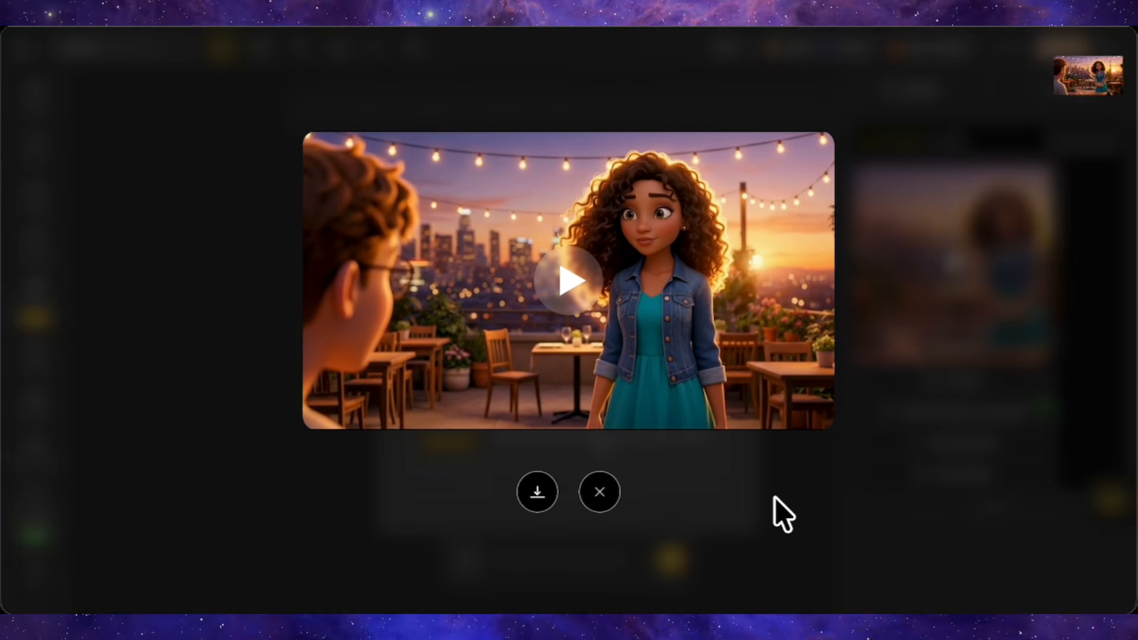
{"action": "left_click", "coordinate": [599, 491]}
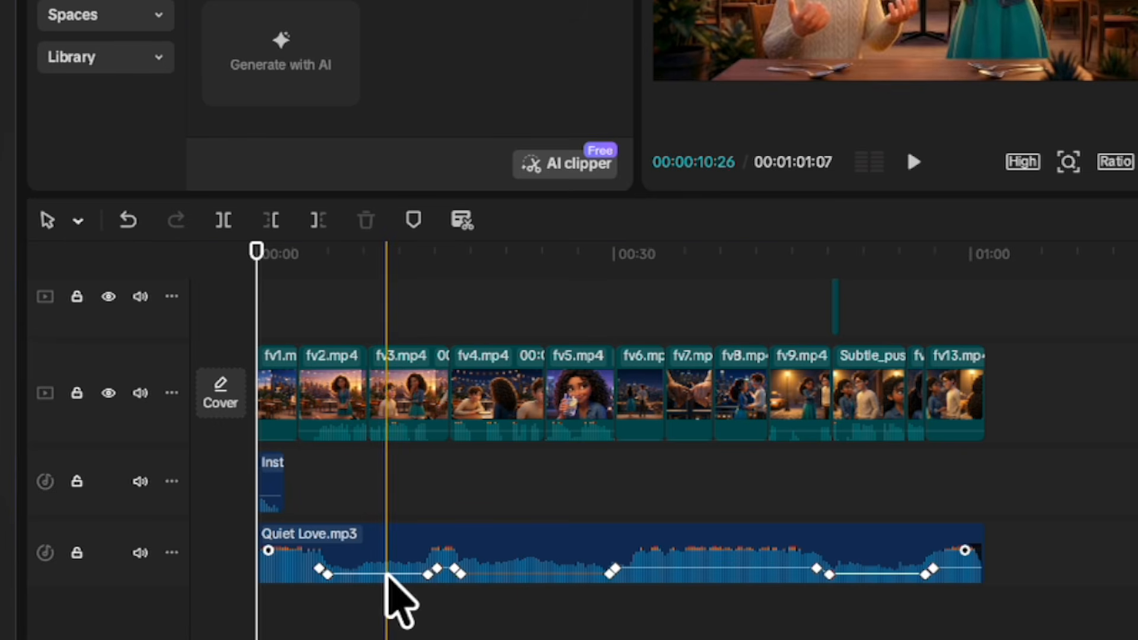
Scrub the CapCut timeline to about 19 seconds to preview the assembled film.
{"action": "left_click", "coordinate": [693, 570]}
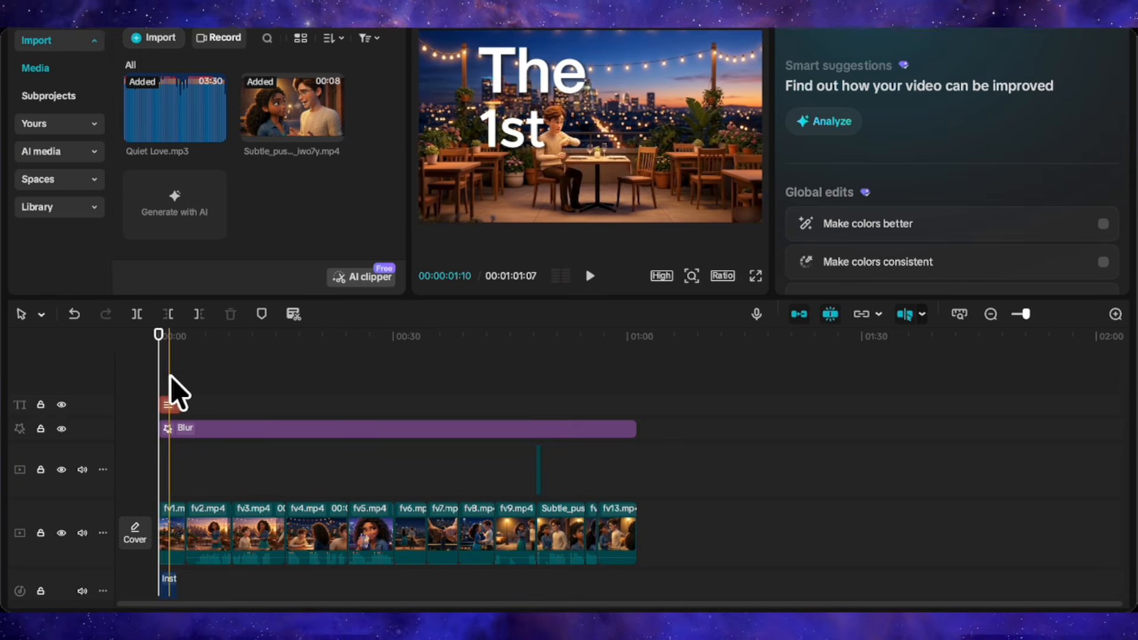
{"action": "left_click", "coordinate": [310, 336]}
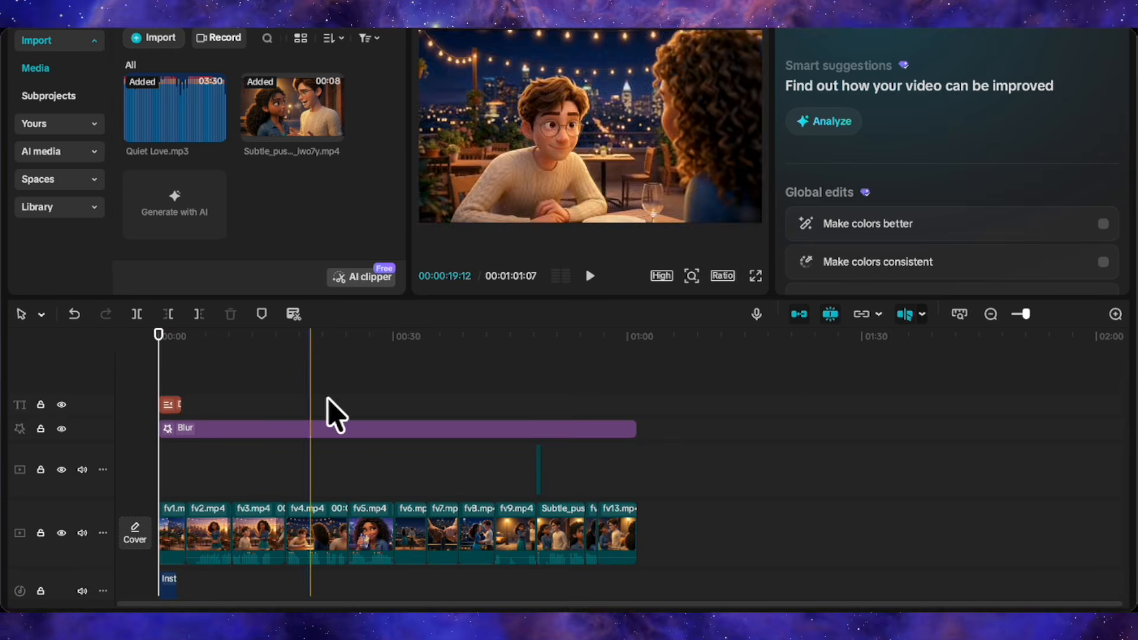